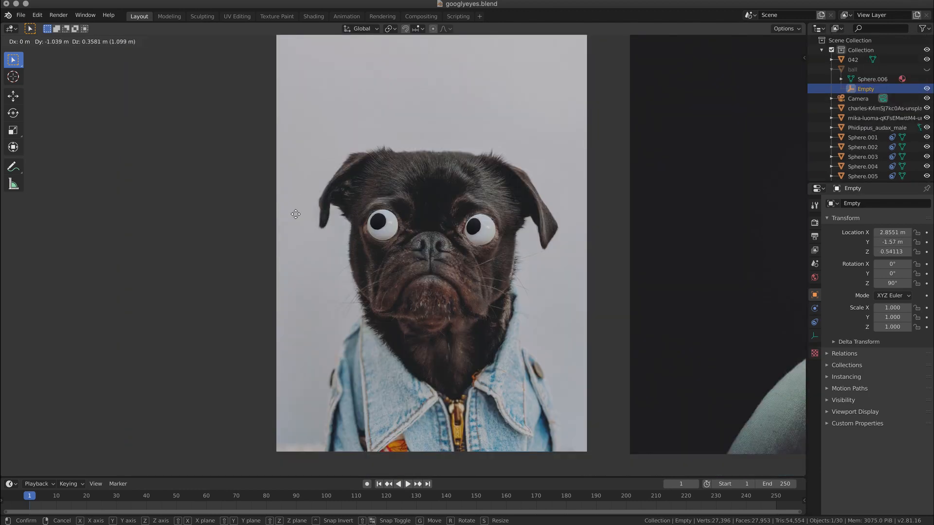
pyautogui.moveTo(664, 299)
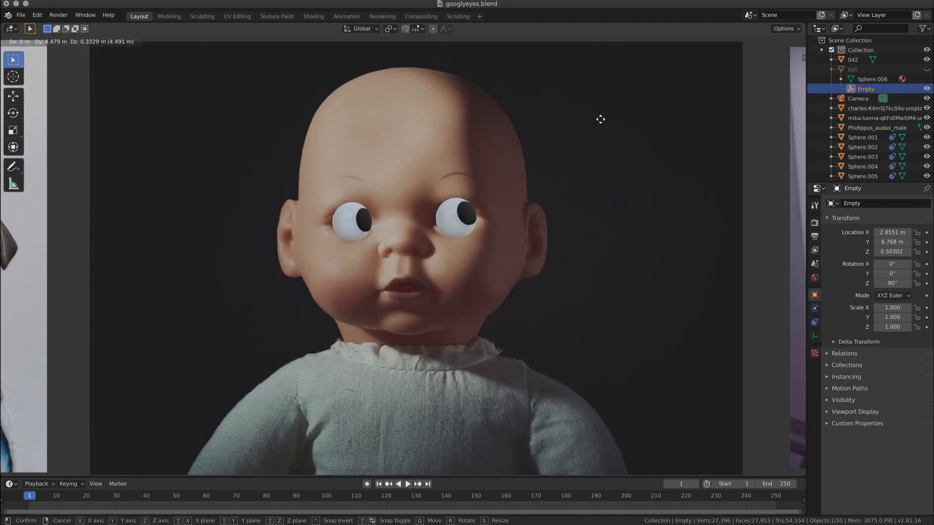
pyautogui.moveTo(151, 144)
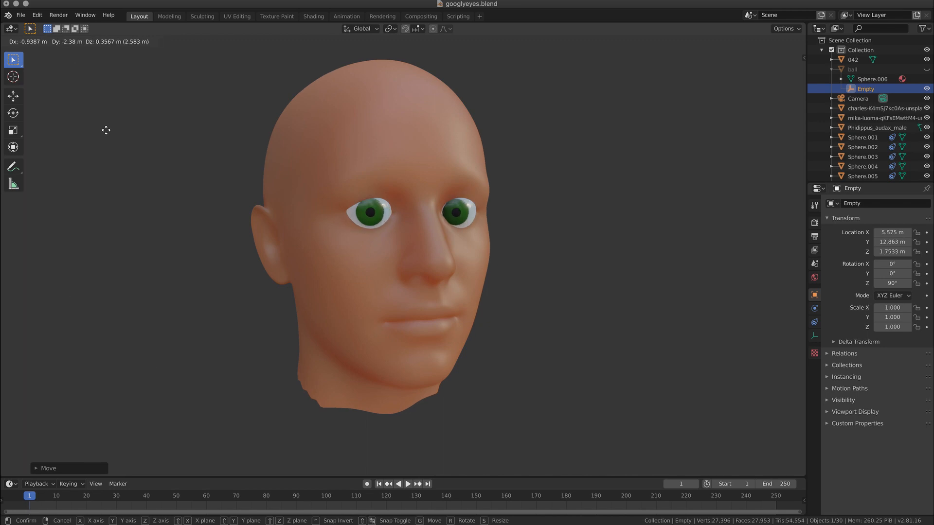
pyautogui.moveTo(291, 122)
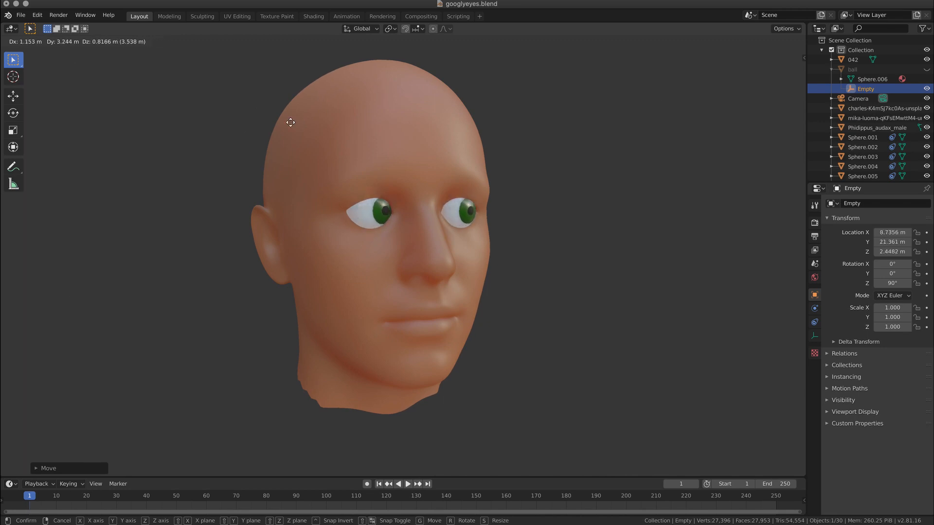
pyautogui.moveTo(781, 139)
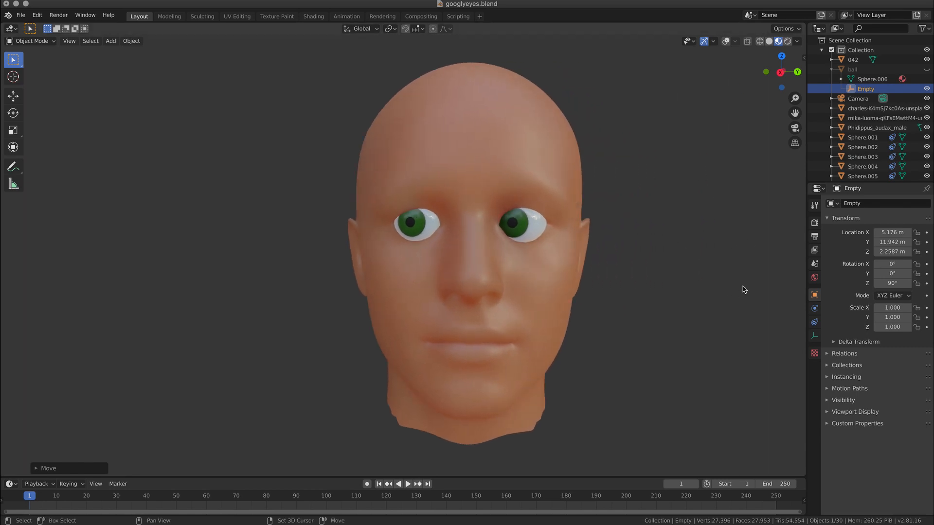
# Move the empty around in googlyeyes.blend so the eyes visibly follow it
pyautogui.press('g')
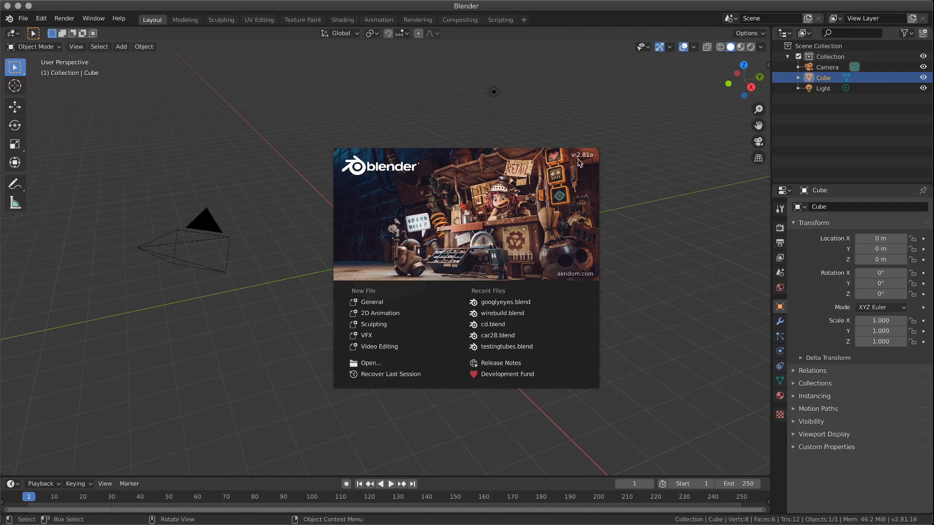
pyautogui.moveTo(593, 166)
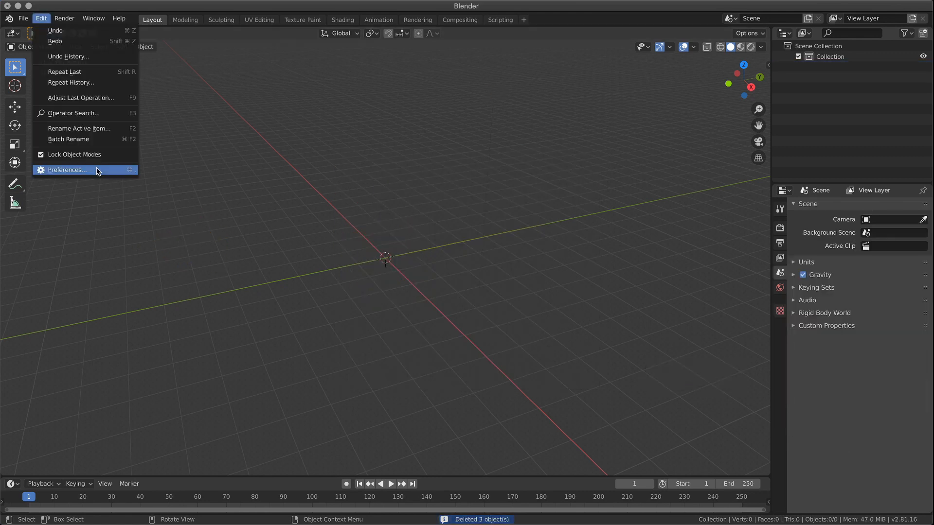
# In Preferences > Add-ons, search 'IMPO' and enable Import Images as Planes
pyautogui.click(67, 170)
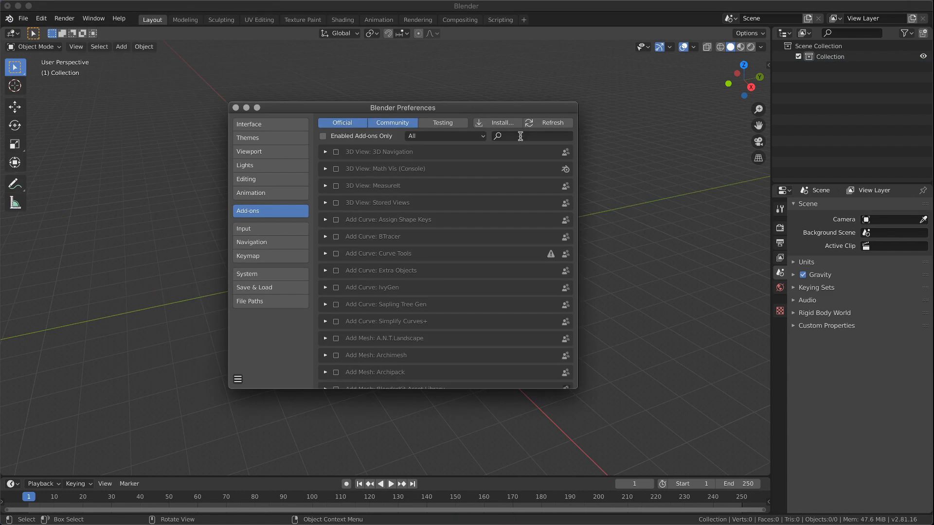
pyautogui.write('IMPO')
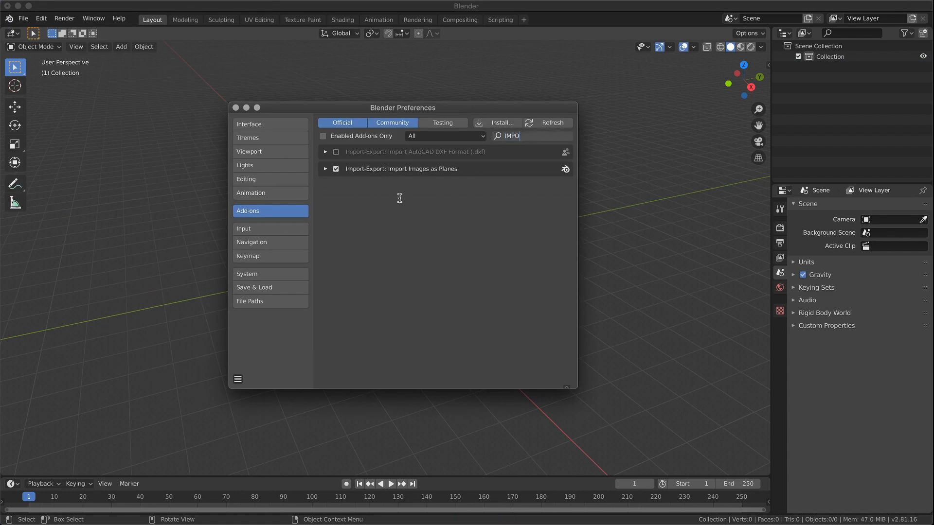
pyautogui.click(324, 169)
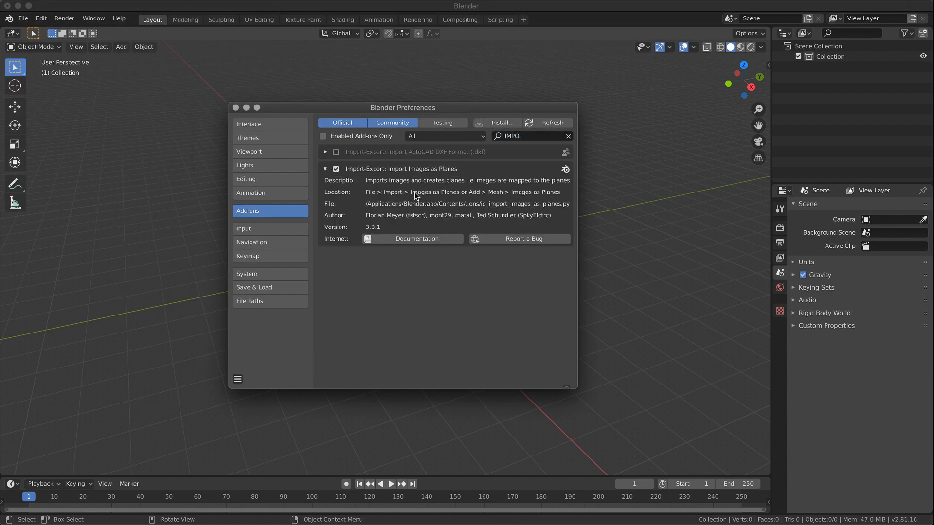
pyautogui.moveTo(431, 176)
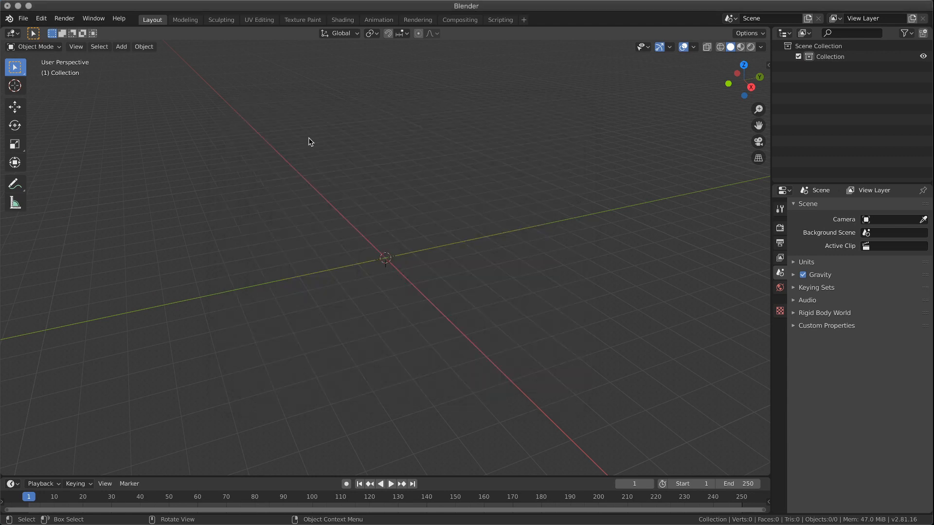
# Import the pug jpg into the scene as an image plane
pyautogui.click(121, 46)
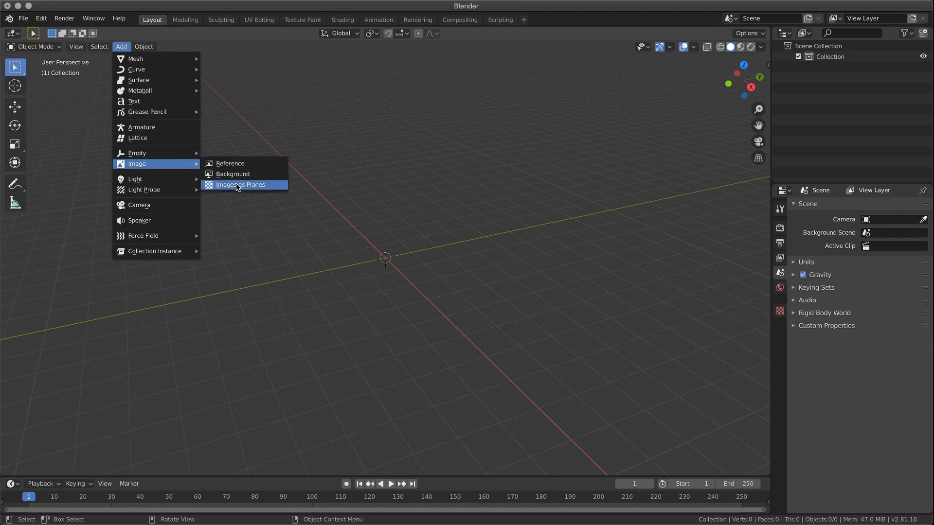
pyautogui.click(240, 184)
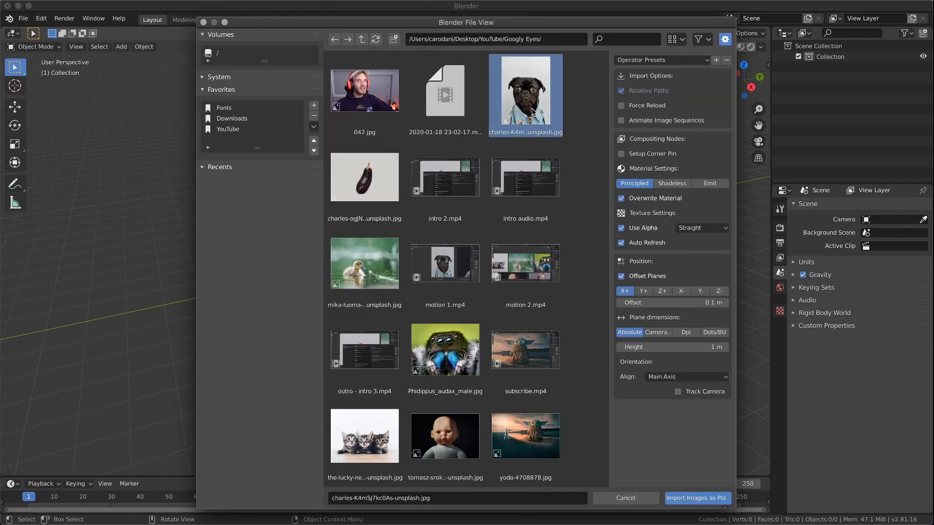
pyautogui.click(696, 498)
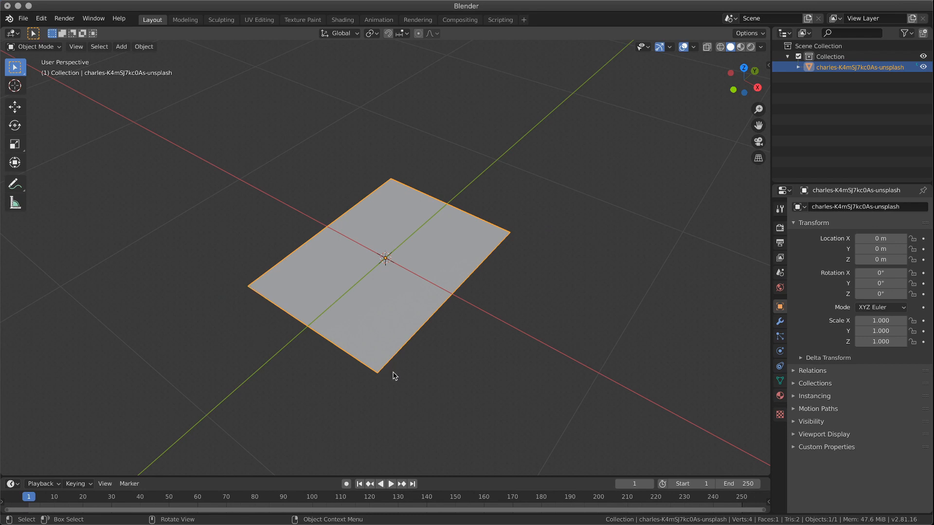
pyautogui.moveTo(738, 80)
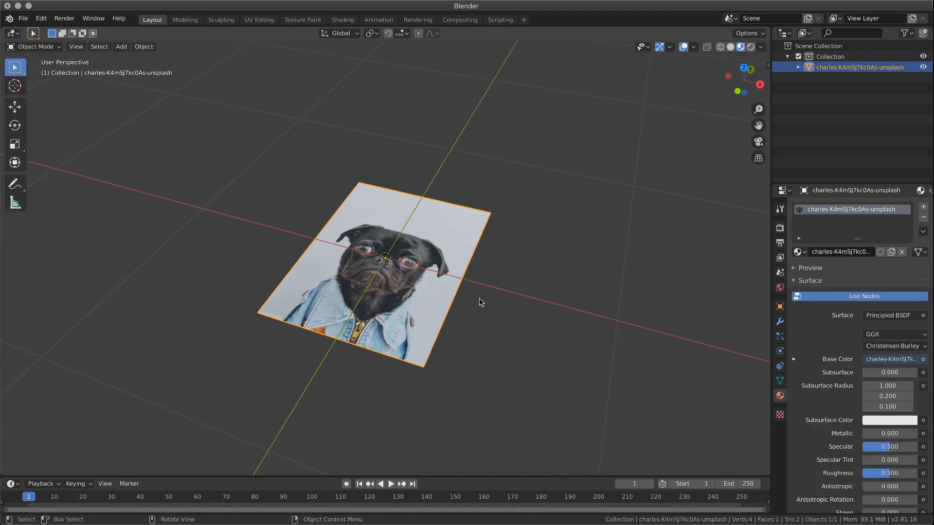
pyautogui.moveTo(804, 366)
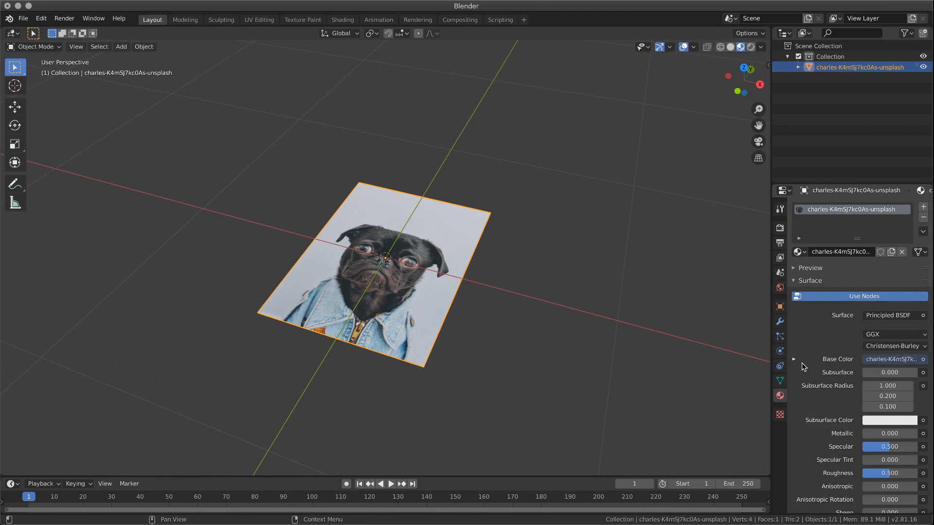
# Stand the photo plane upright with Rotation X set to 90°
pyautogui.click(793, 359)
pyautogui.write('61d')
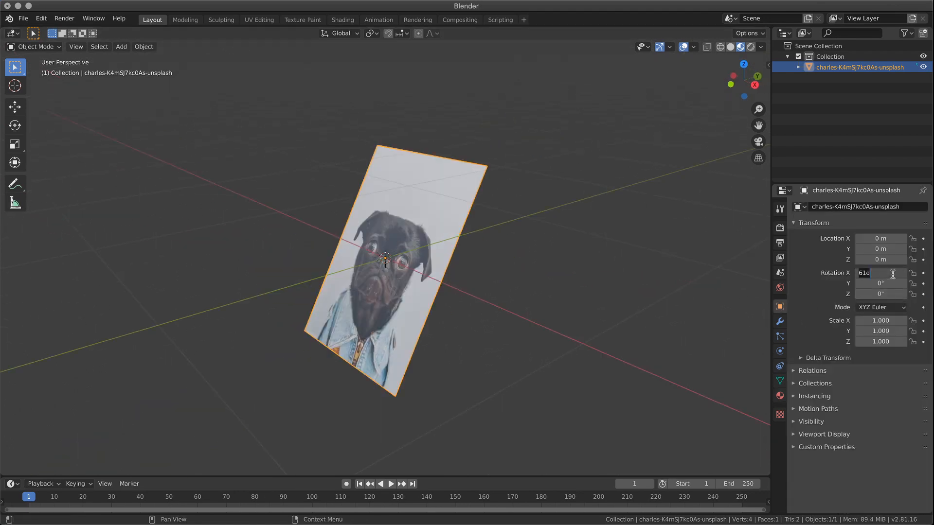
pyautogui.click(120, 46)
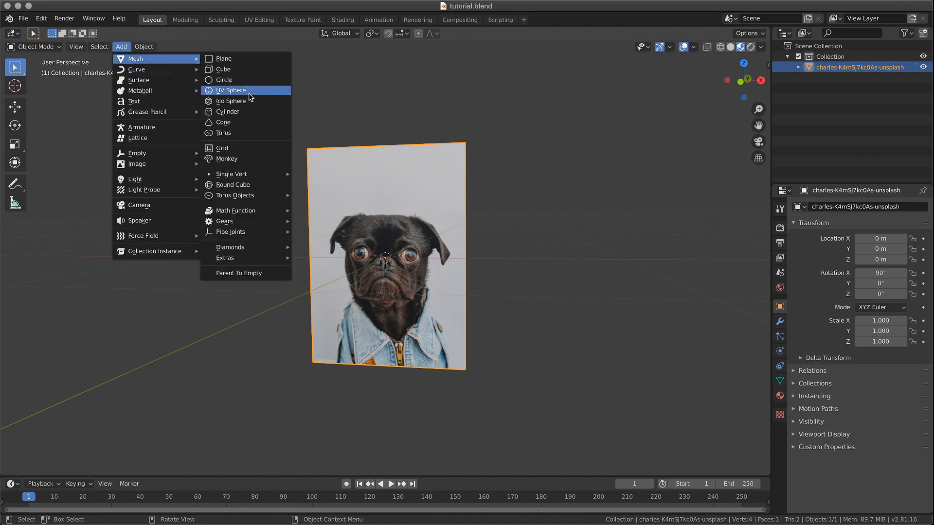
# Add a UV sphere and give it a first material renamed 'white'
pyautogui.click(229, 89)
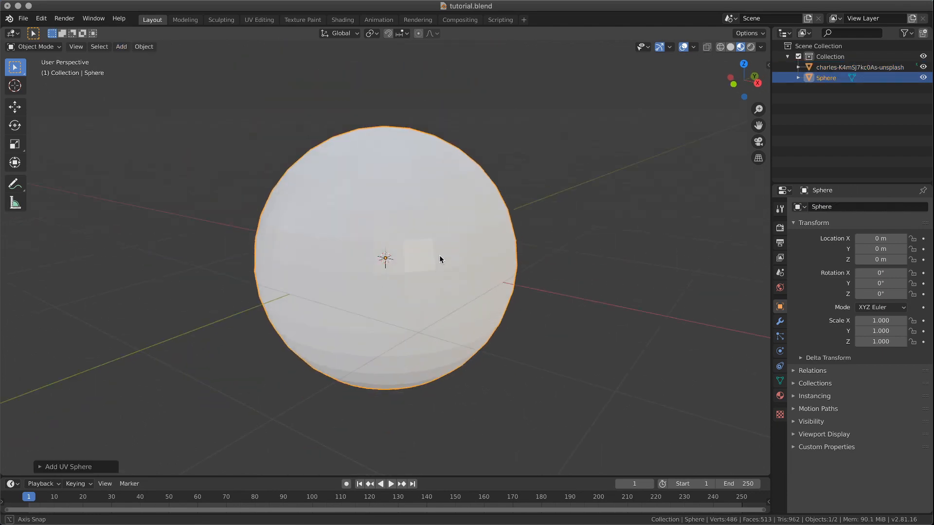
pyautogui.click(779, 395)
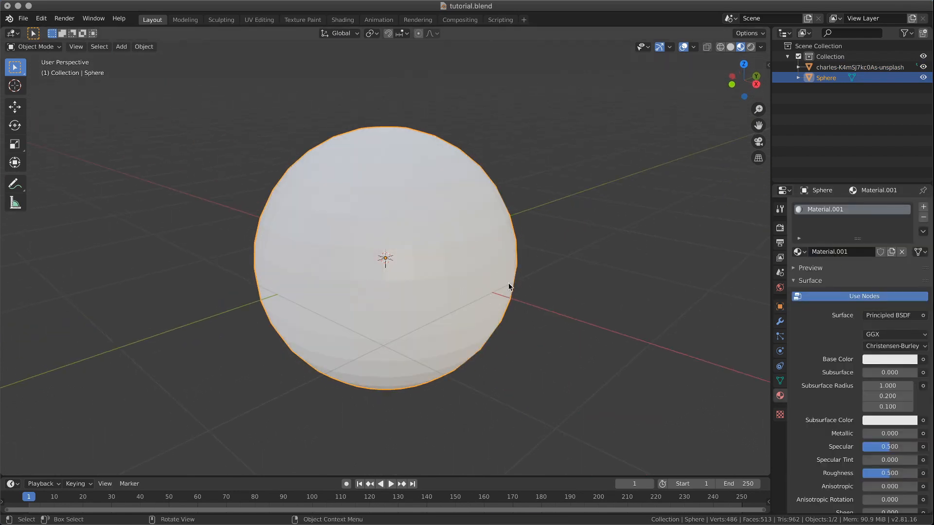
pyautogui.doubleClick(823, 209)
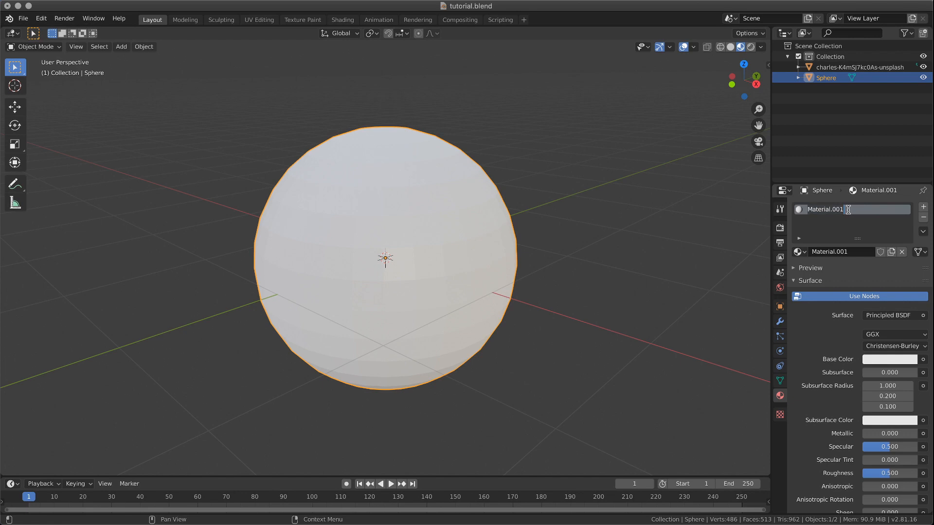
pyautogui.write('white')
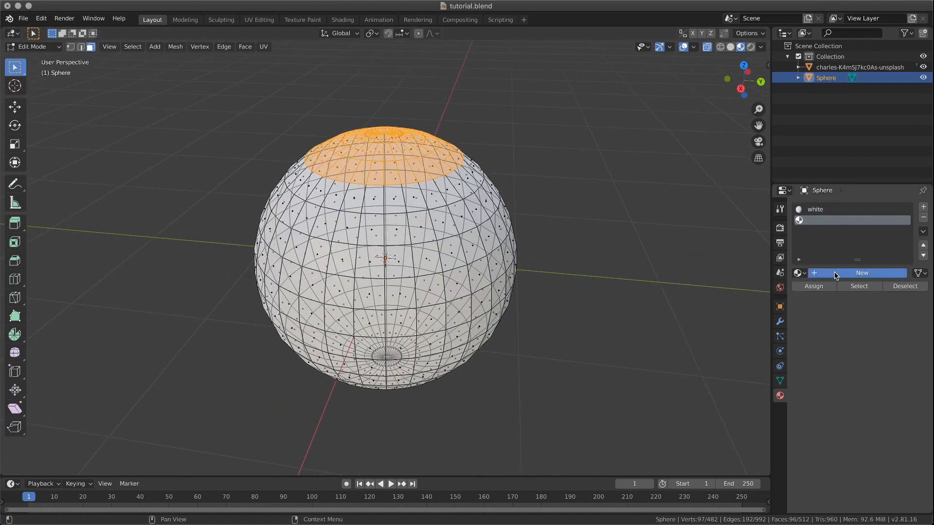
# Add a second material slot on the top cap with a new material named 'pupil'
pyautogui.click(860, 272)
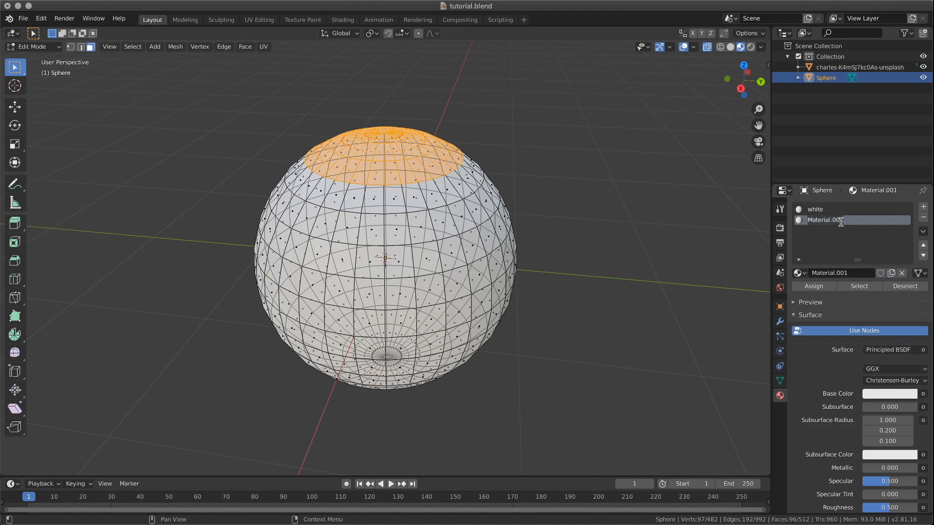
pyautogui.write('pupil')
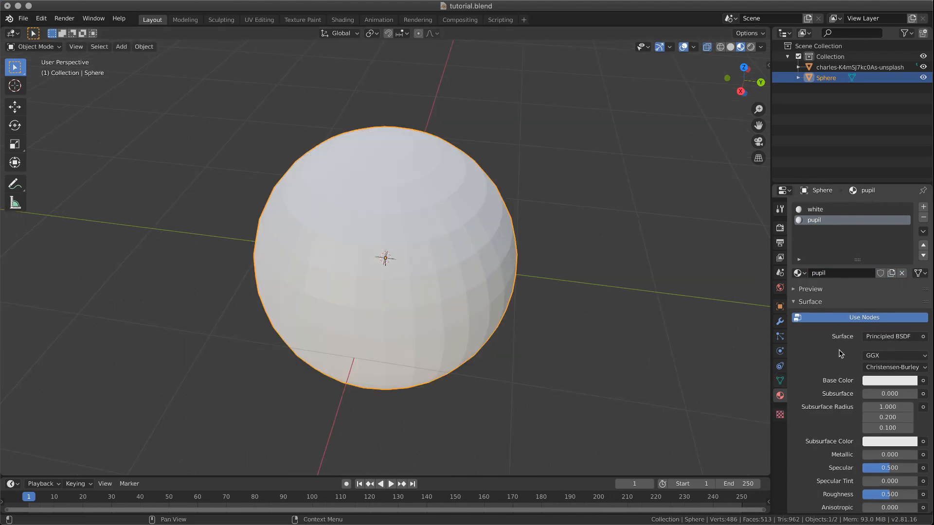
# Lower the white material's roughness so the eyeball looks glossy
pyautogui.scroll(-3)
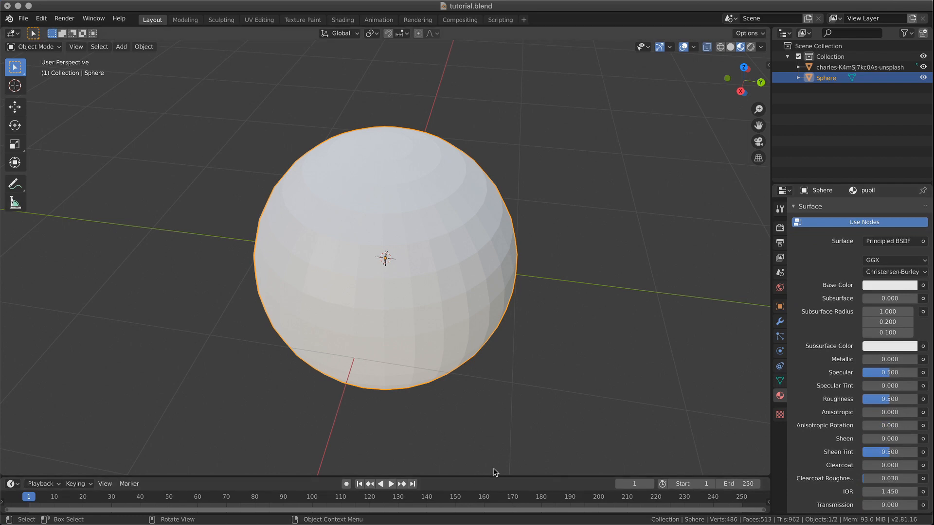
pyautogui.moveTo(890, 284)
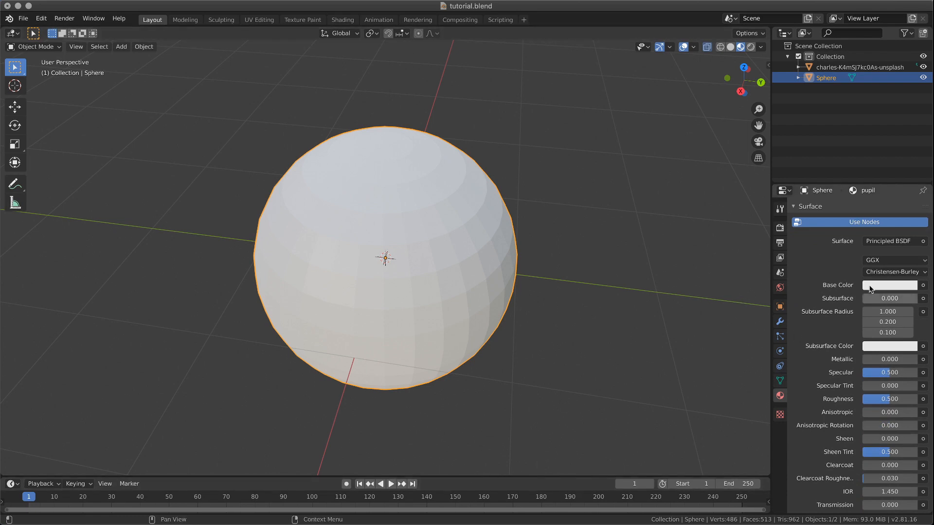
pyautogui.moveTo(474, 240)
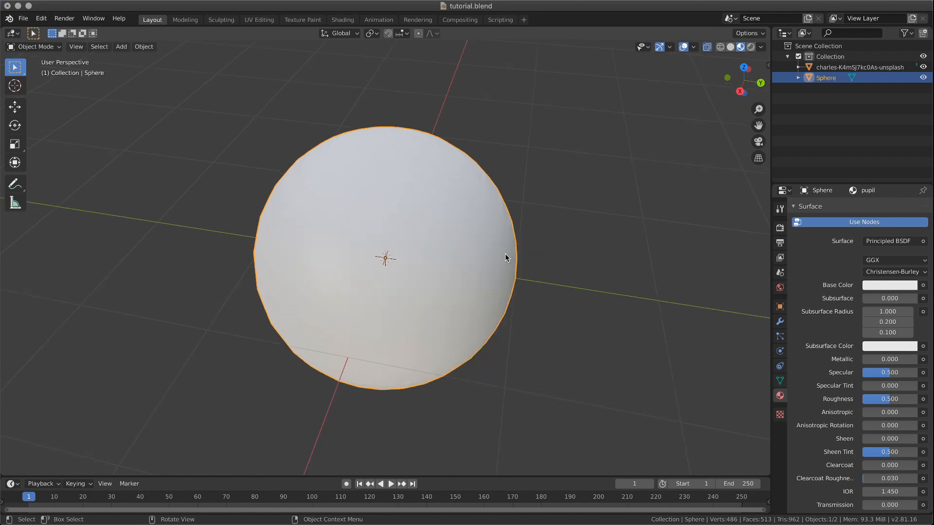
pyautogui.moveTo(849, 282)
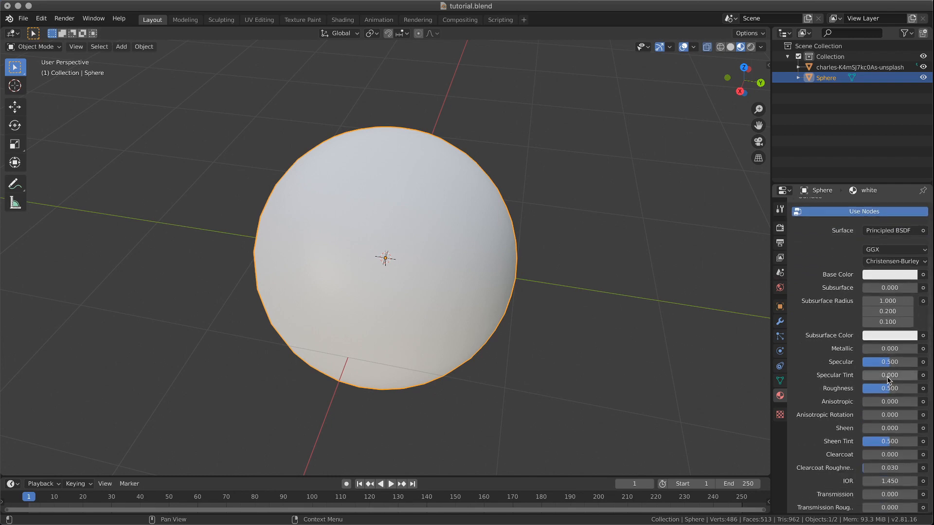
pyautogui.click(889, 388)
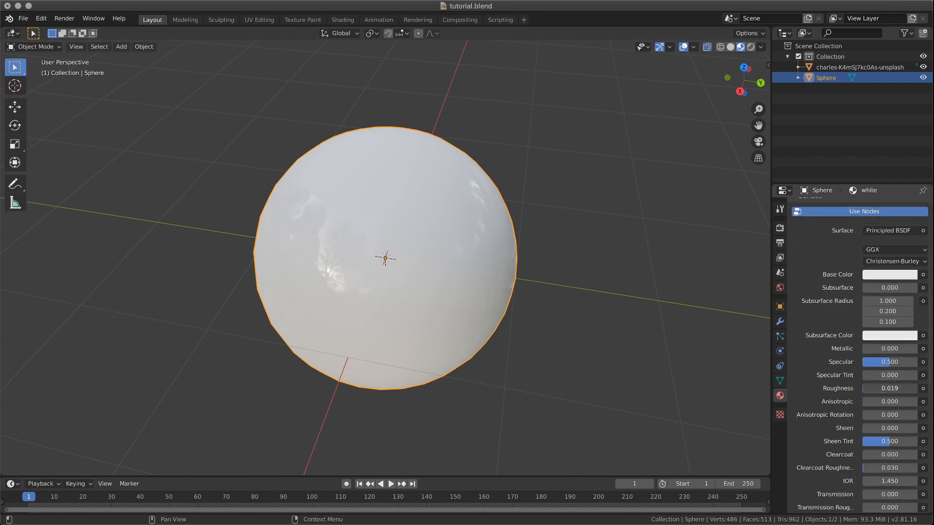
pyautogui.click(889, 388)
pyautogui.write('pupil')
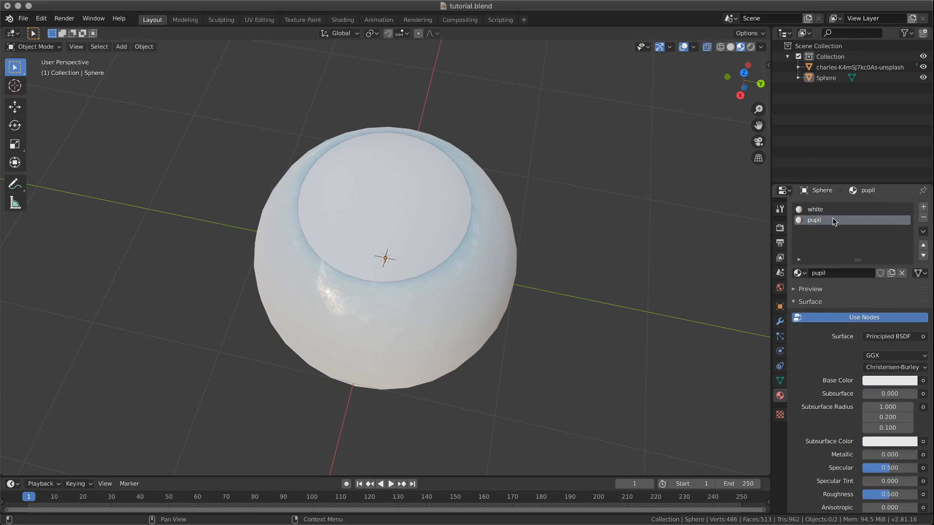
# Set the pupil material's Base Color to black
pyautogui.click(888, 381)
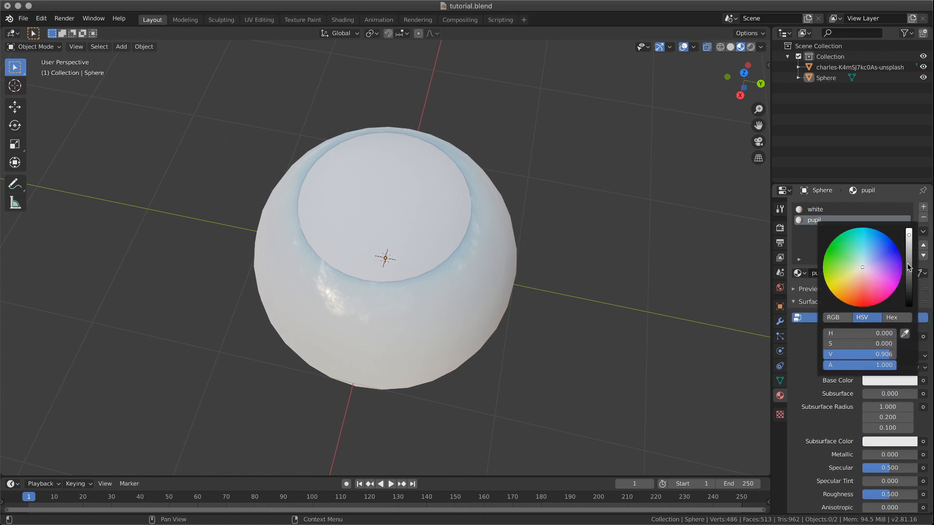
pyautogui.click(778, 306)
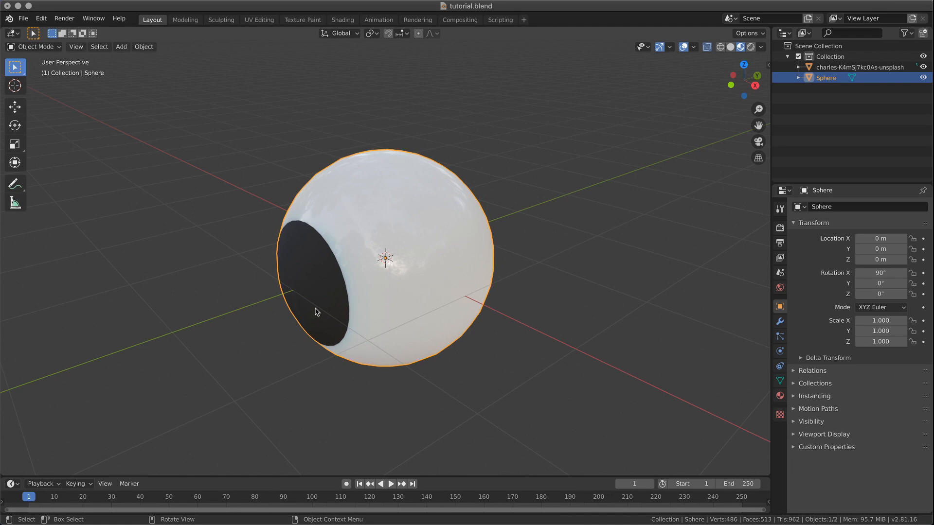
pyautogui.press('s')
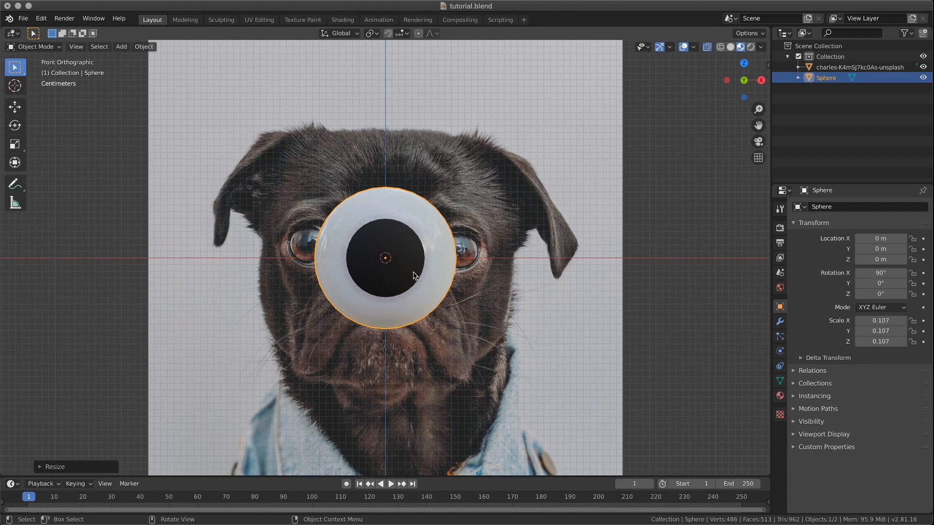
# Scale the eyeball down and move it over the pug's left-hand eye in front view
pyautogui.press('s')
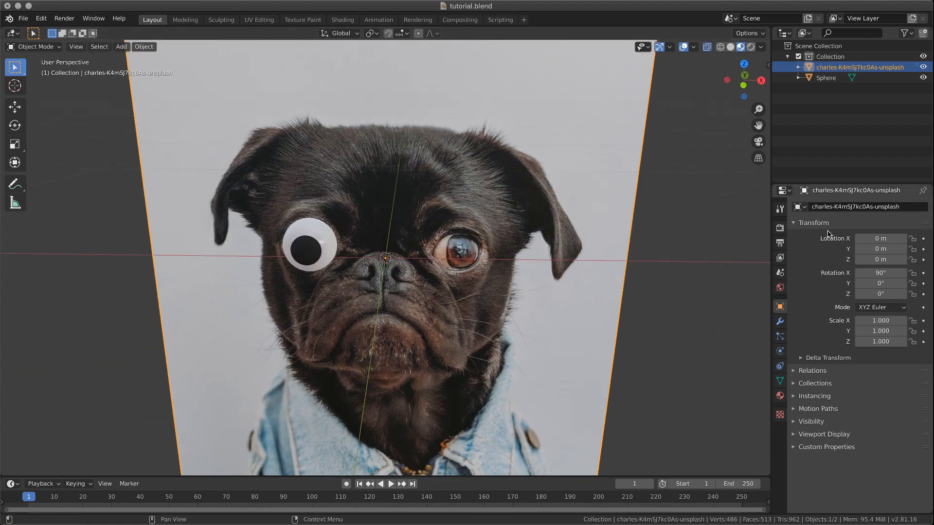
# Enable Ambient Occlusion in the Render Properties
pyautogui.click(778, 228)
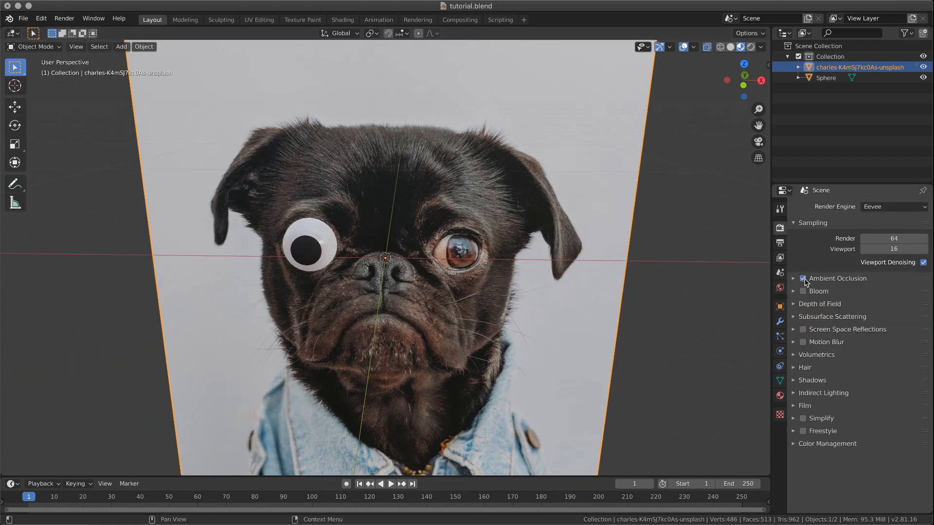
pyautogui.click(803, 278)
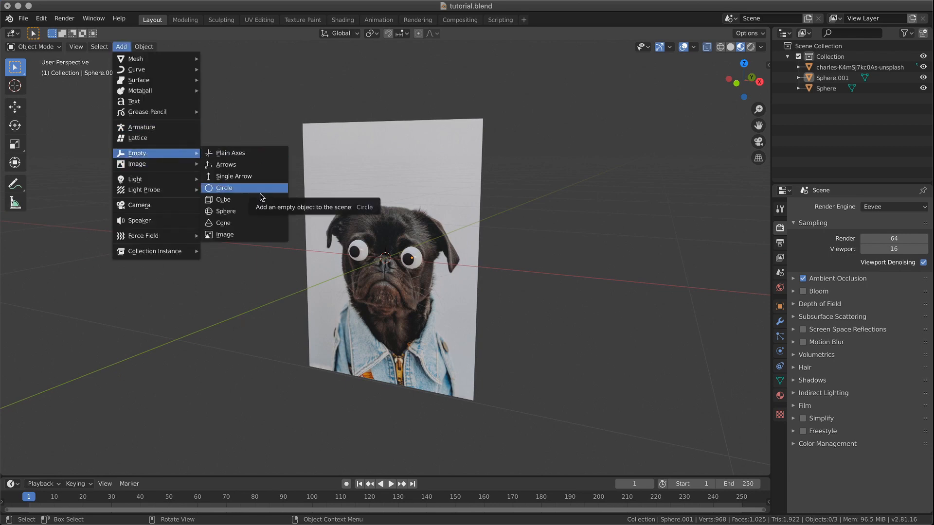
pyautogui.moveTo(252, 195)
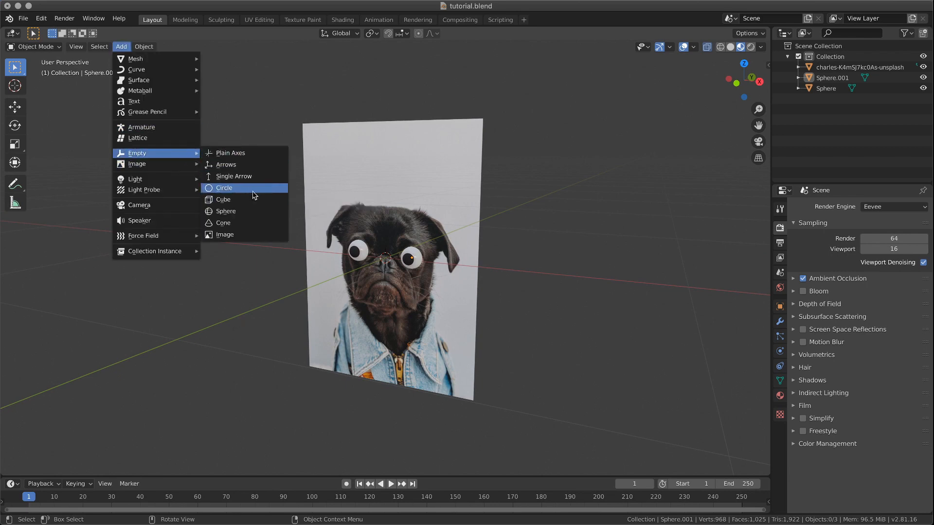
# Add a circle empty and scale it down in front of the photo
pyautogui.click(224, 188)
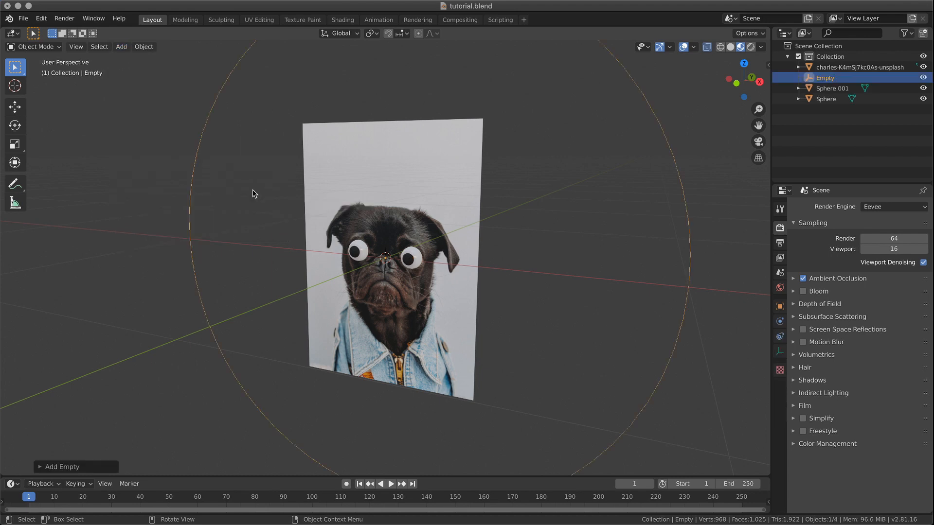
pyautogui.press('s')
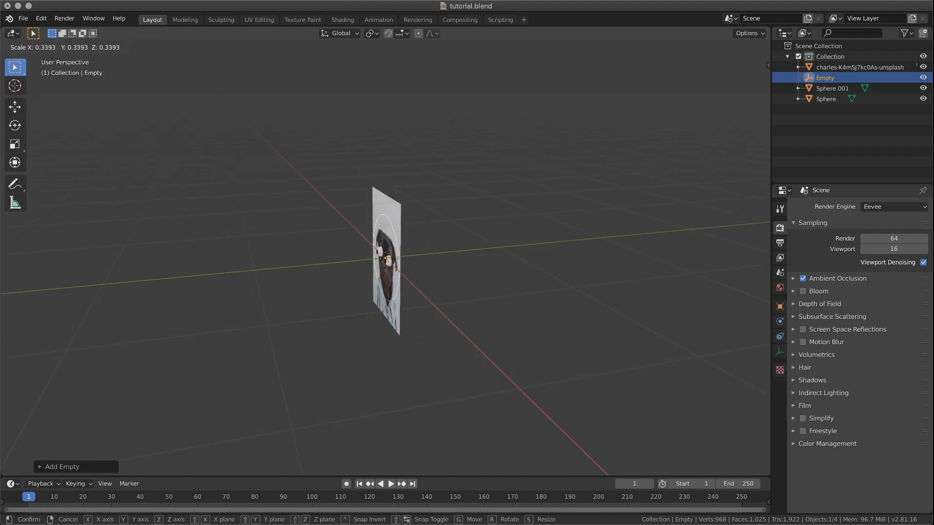
pyautogui.click(390, 260)
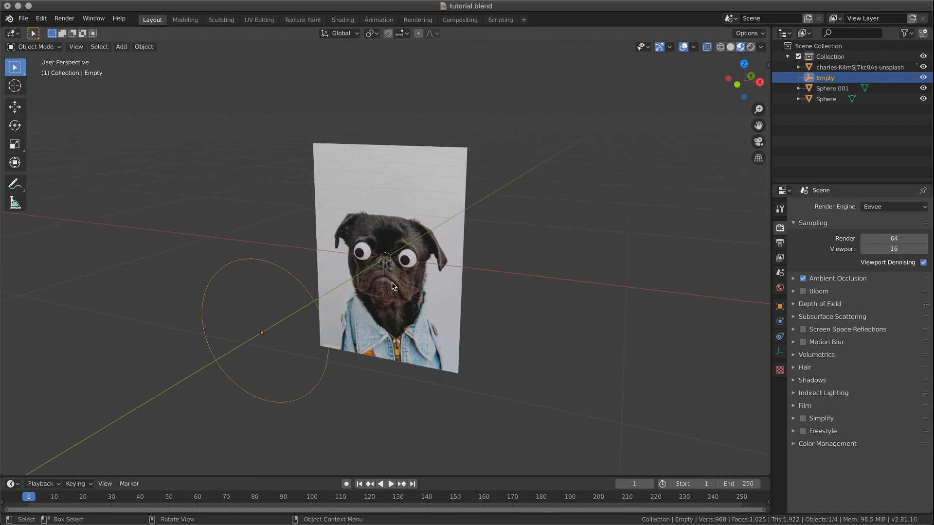
# Give the first eyeball a Damped Track constraint targeting the Empty on its Z axis
pyautogui.click(826, 98)
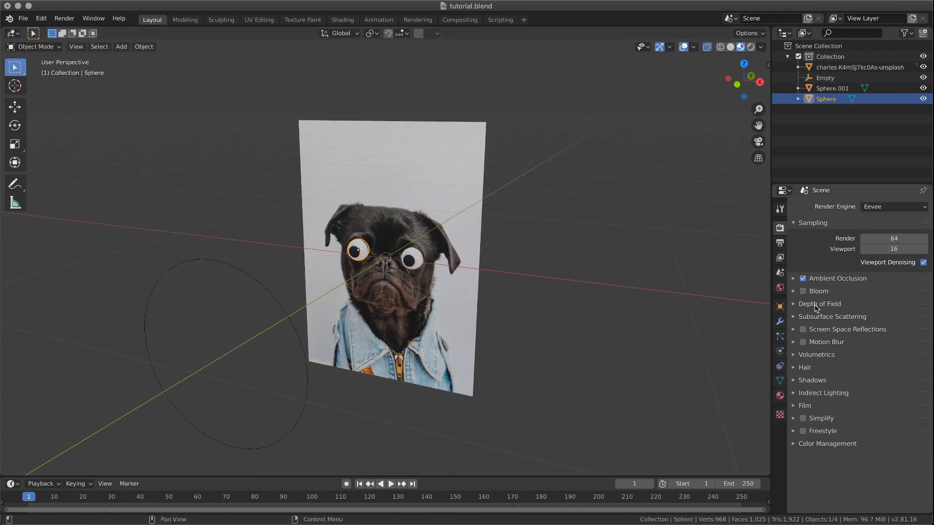
pyautogui.click(779, 365)
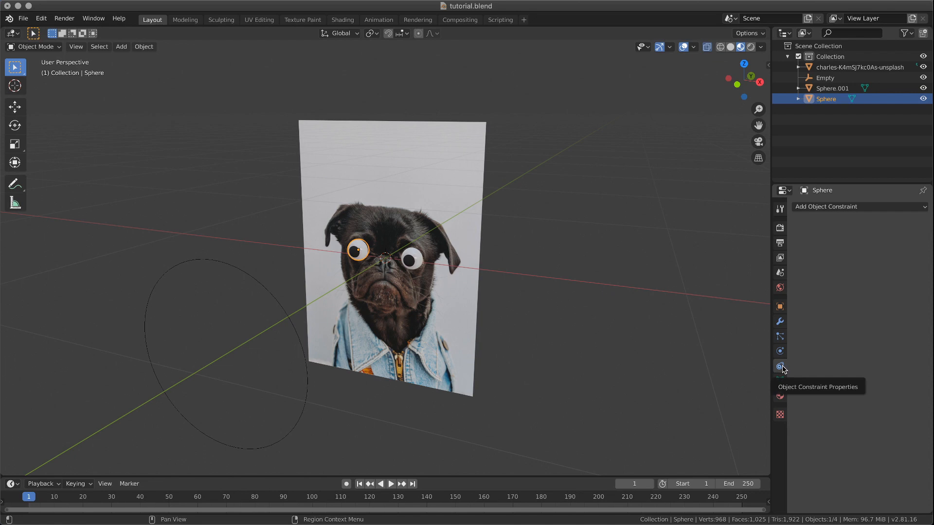
pyautogui.click(858, 206)
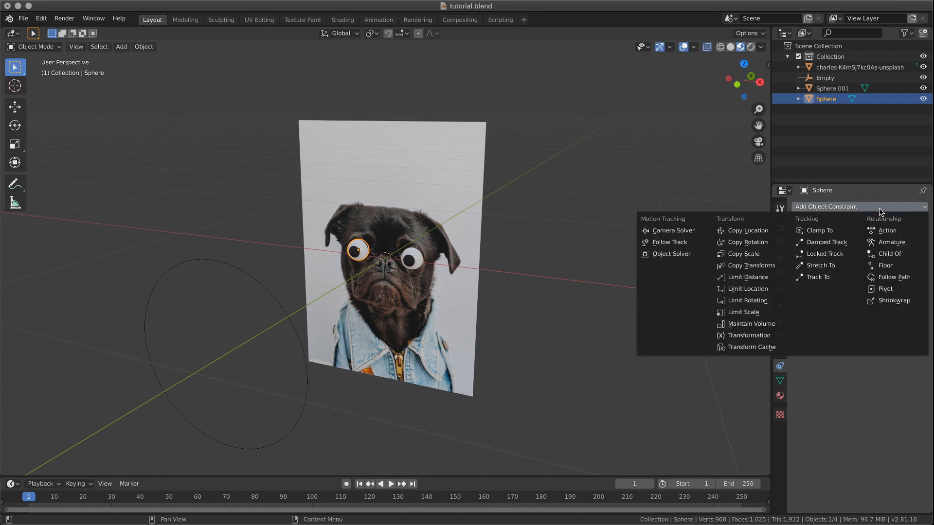
pyautogui.moveTo(825, 242)
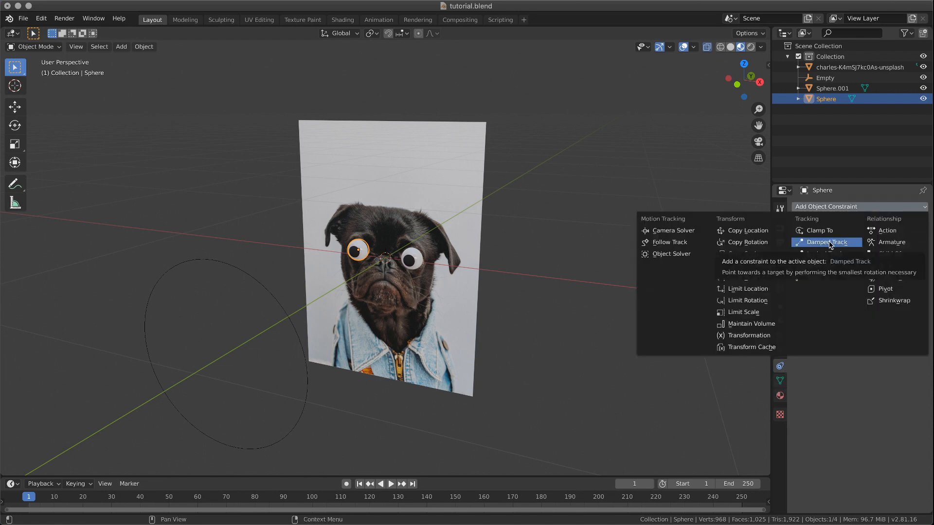
pyautogui.click(826, 242)
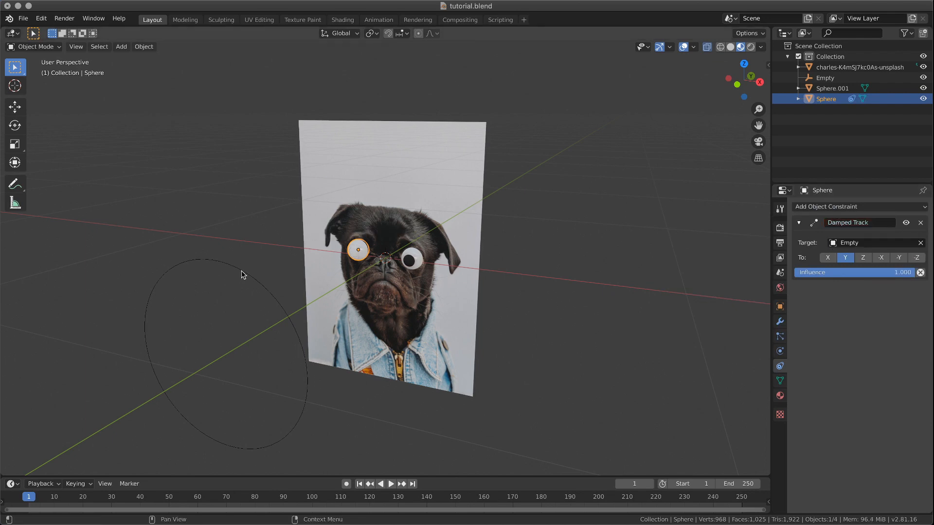
pyautogui.click(863, 256)
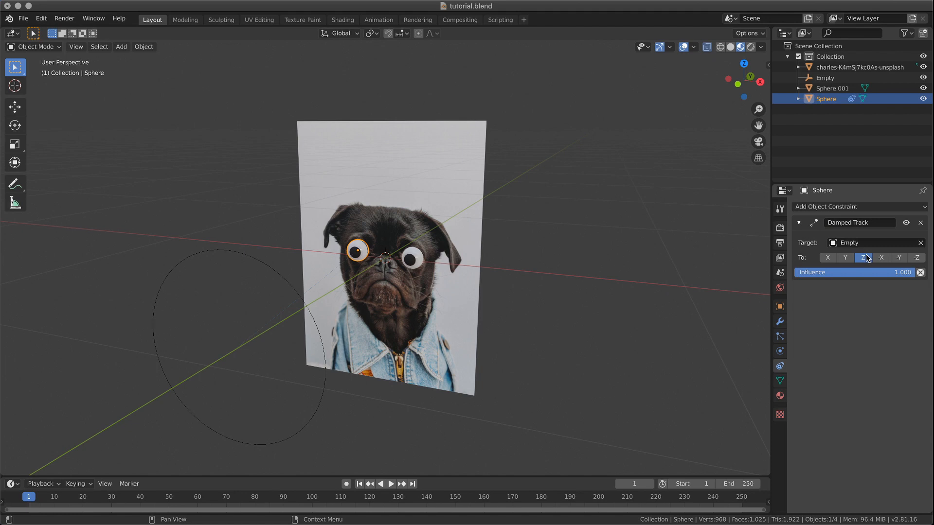
pyautogui.moveTo(863, 257)
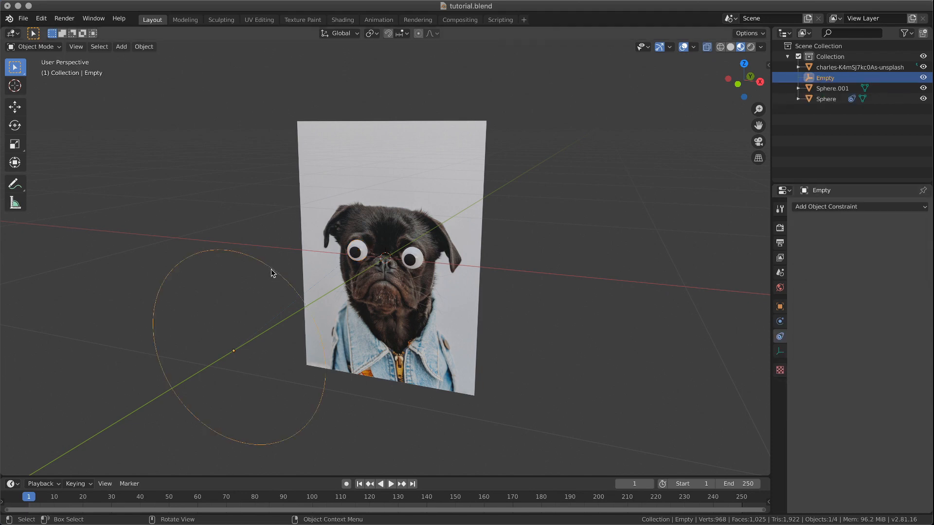
# Move the circle empty to test the tracking, then select the second eyeball
pyautogui.press('g')
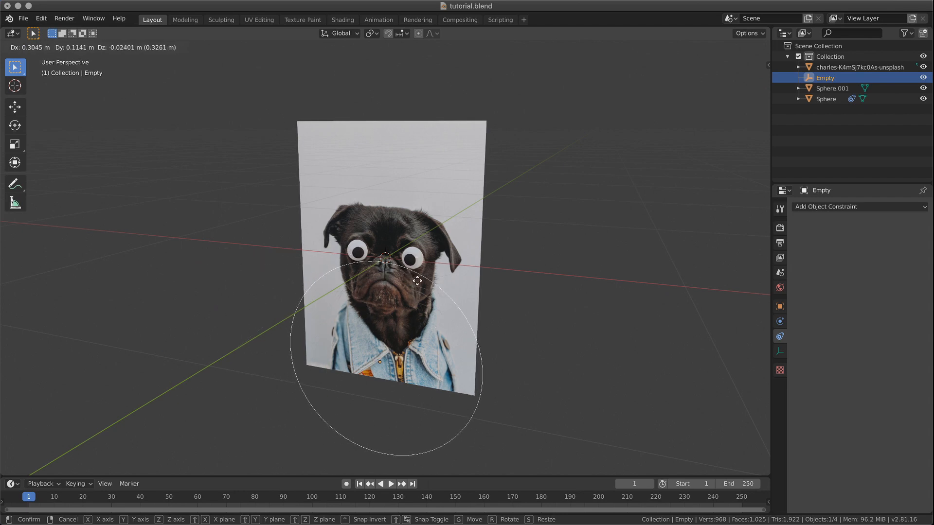
pyautogui.moveTo(228, 210)
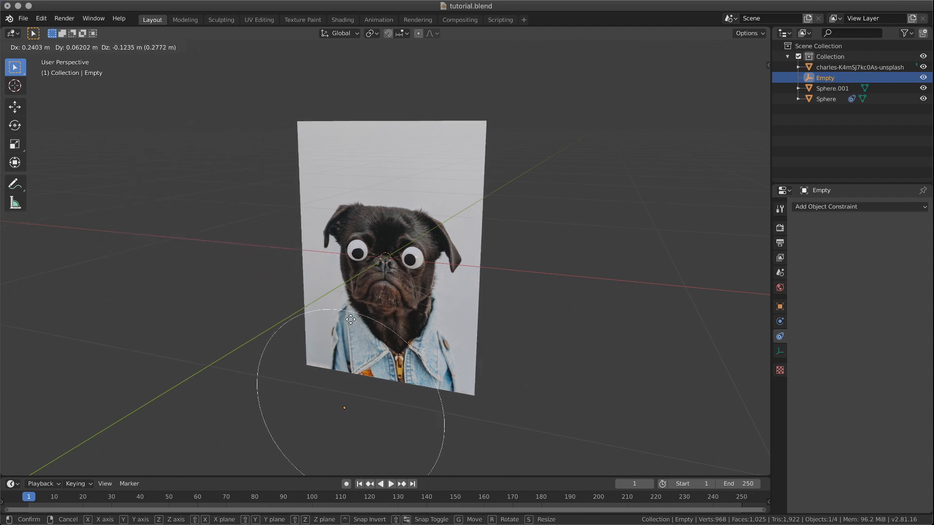
pyautogui.click(413, 258)
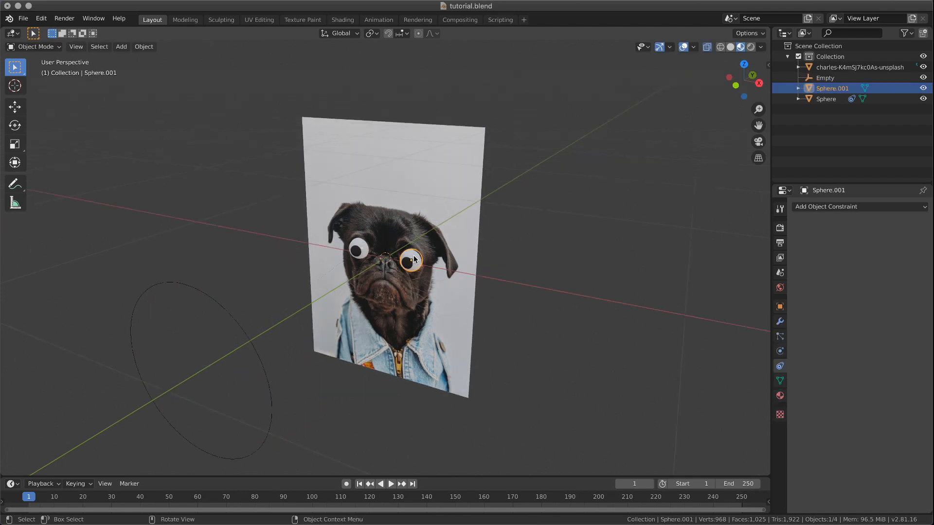
# Try a Damped Track on Sphere.001, then select it for removal
pyautogui.click(858, 206)
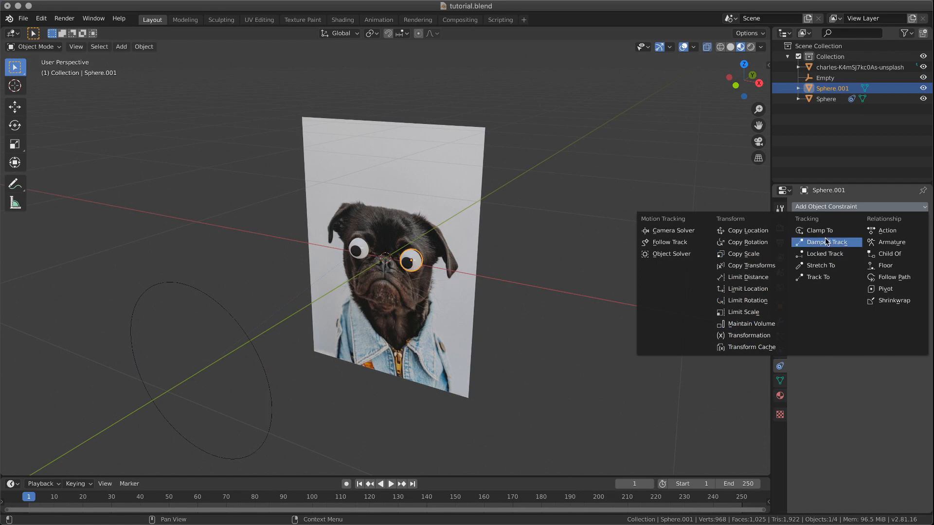
pyautogui.click(425, 271)
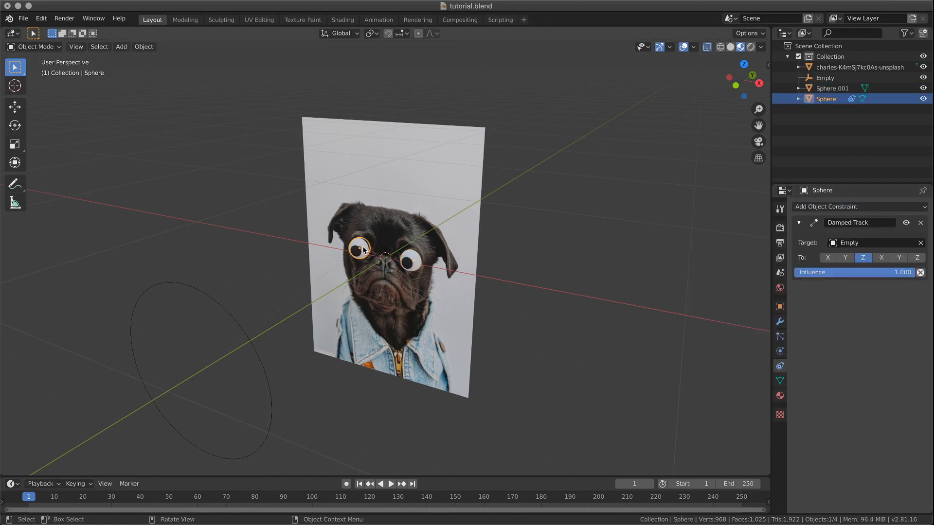
pyautogui.click(824, 77)
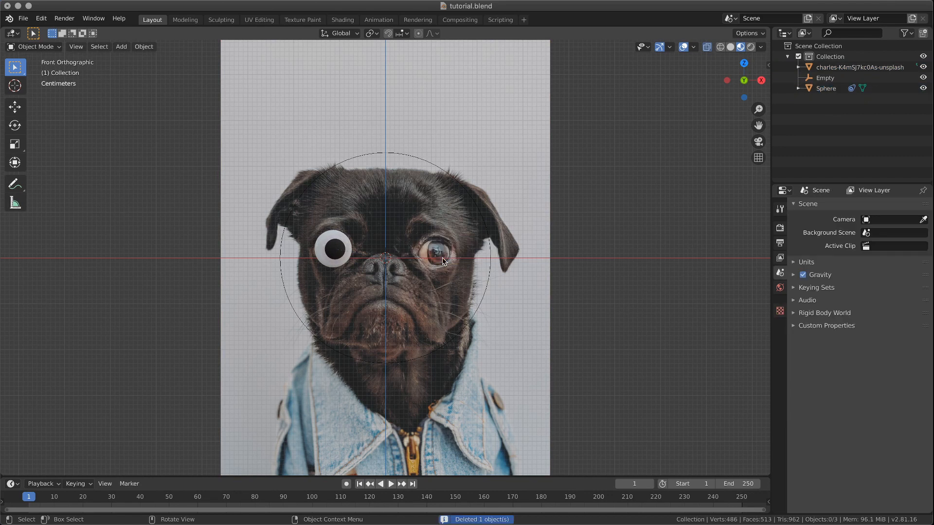
# Duplicate the tracking eyeball with Shift+D and place the copy over the right eye
pyautogui.click(333, 249)
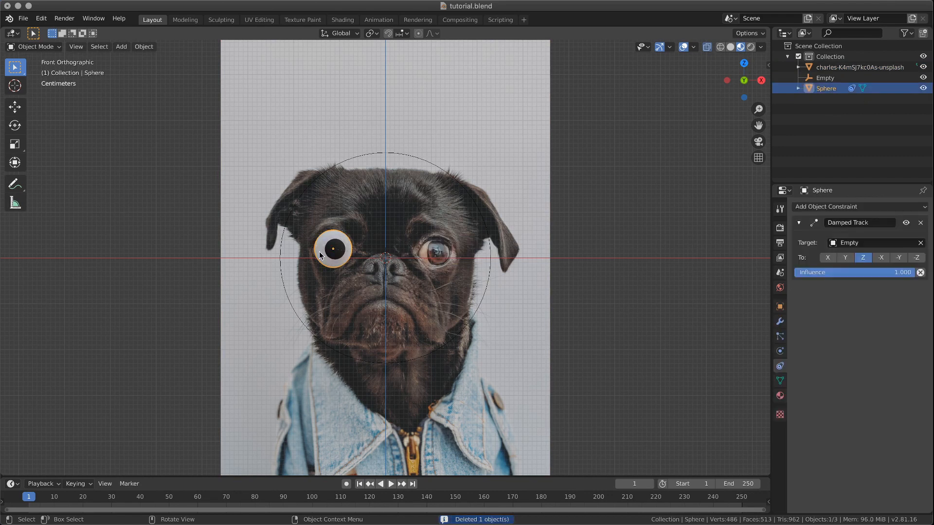
pyautogui.press('shift+d')
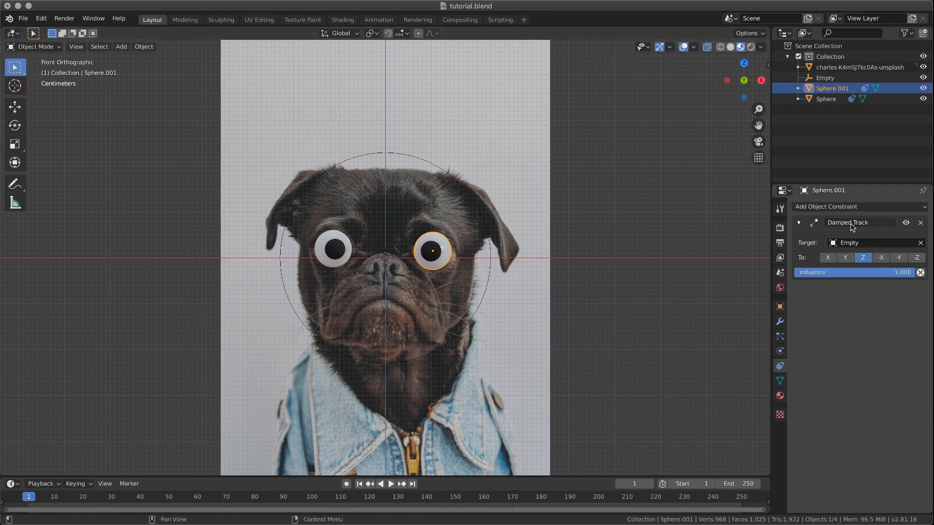
pyautogui.moveTo(489, 269)
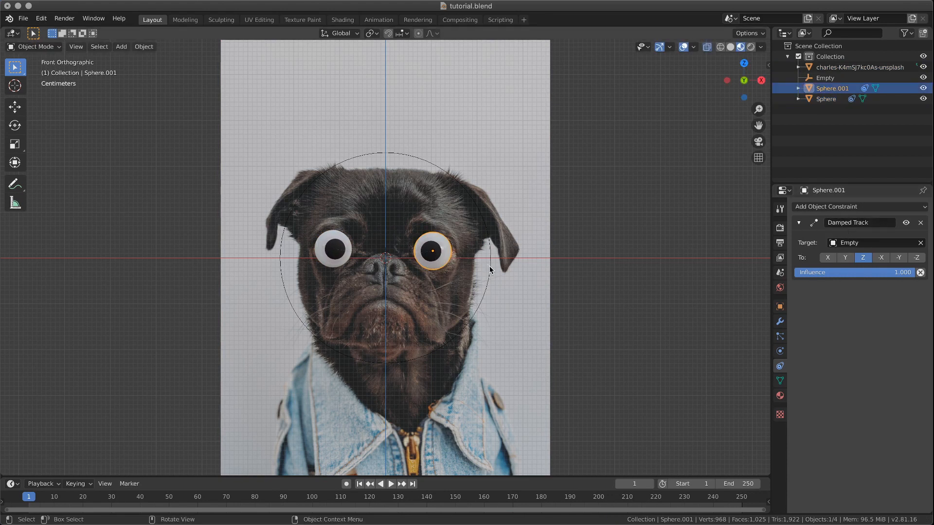
pyautogui.click(824, 78)
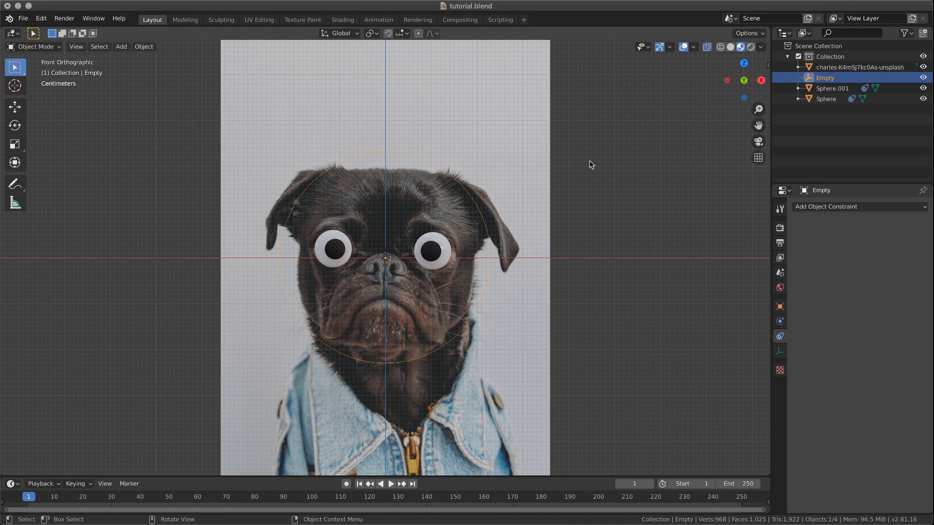
pyautogui.moveTo(469, 266)
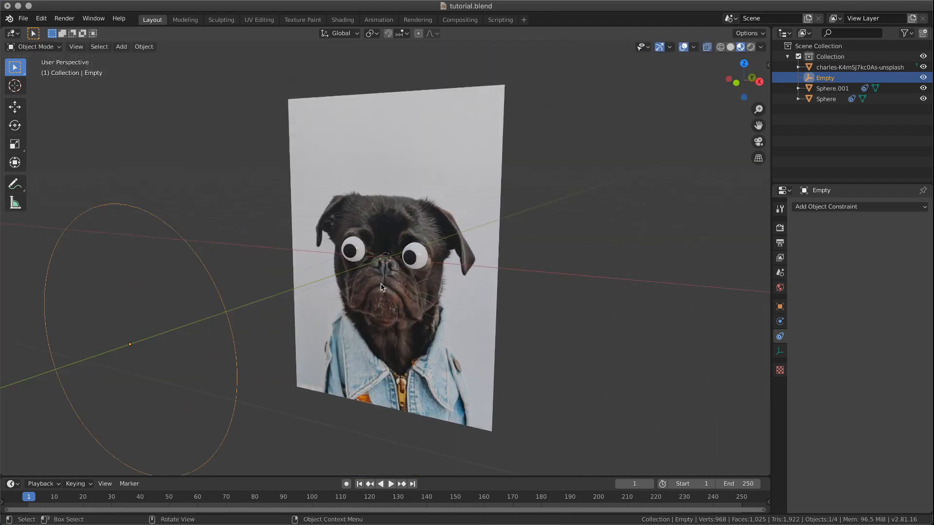
# Zoom the viewport to check that both googly eyes aim at the circle empty
pyautogui.scroll(-3)
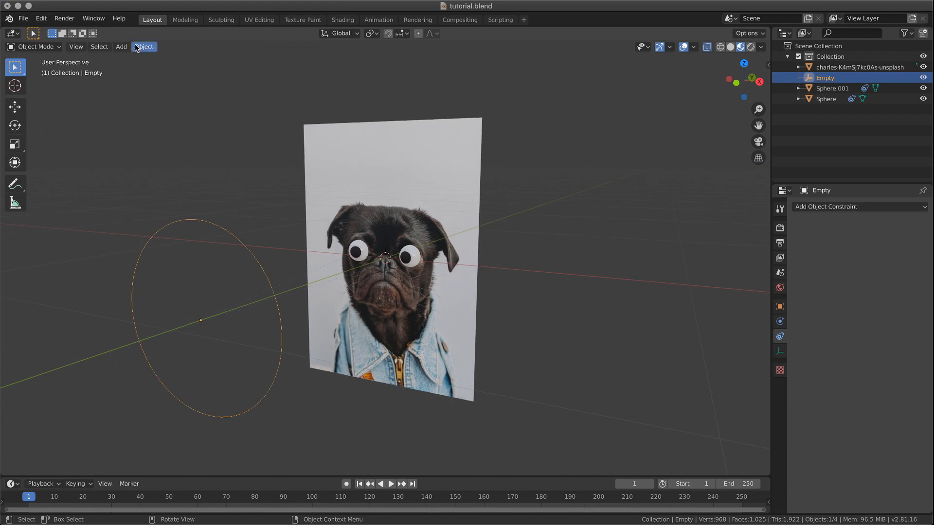
# Add a UV sphere, scale it into a small ball and slide it along X onto the empty
pyautogui.click(121, 47)
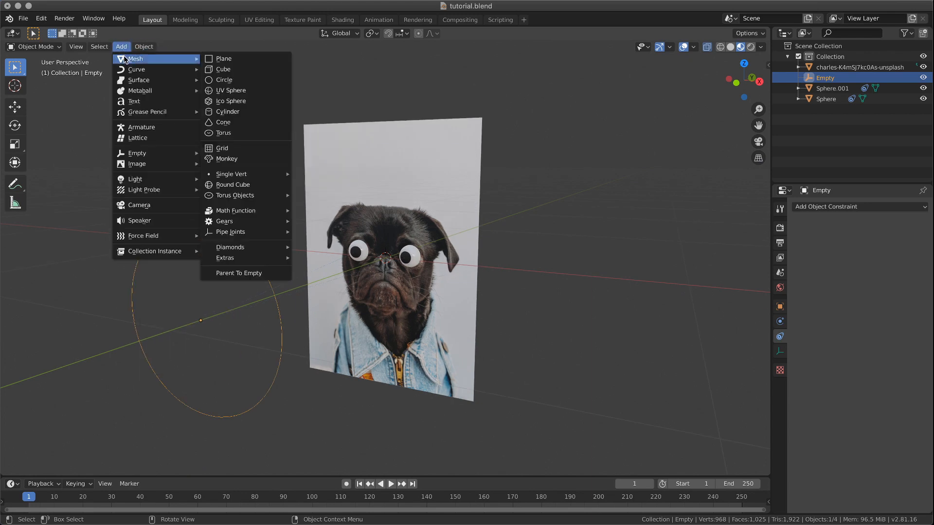
pyautogui.click(231, 89)
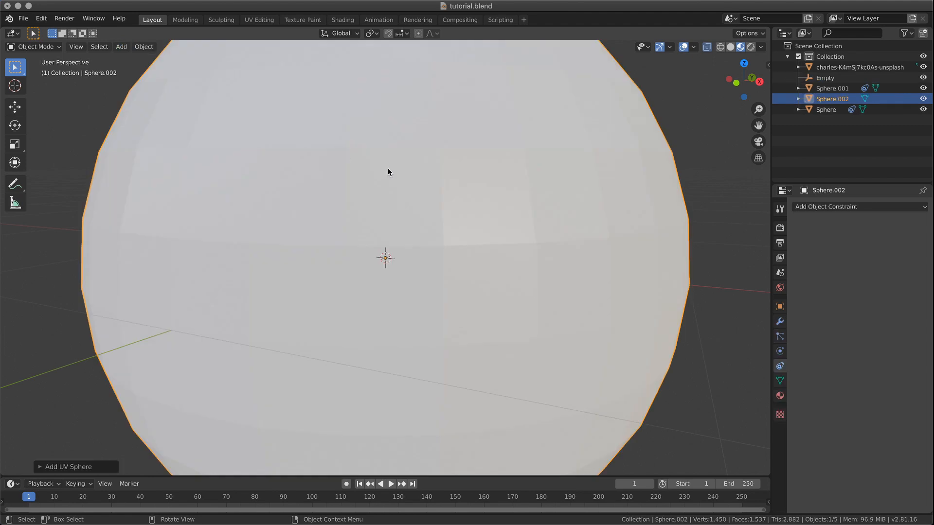
pyautogui.press('s')
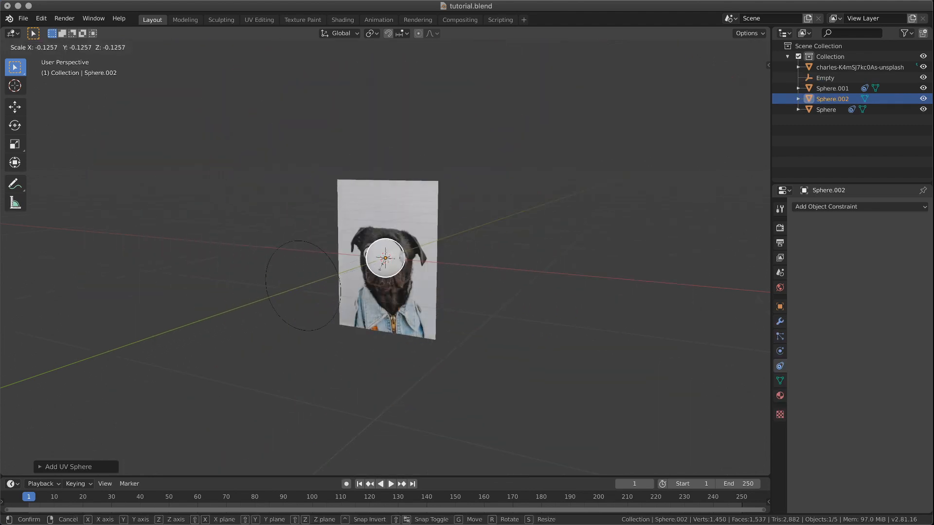
pyautogui.moveTo(386, 257)
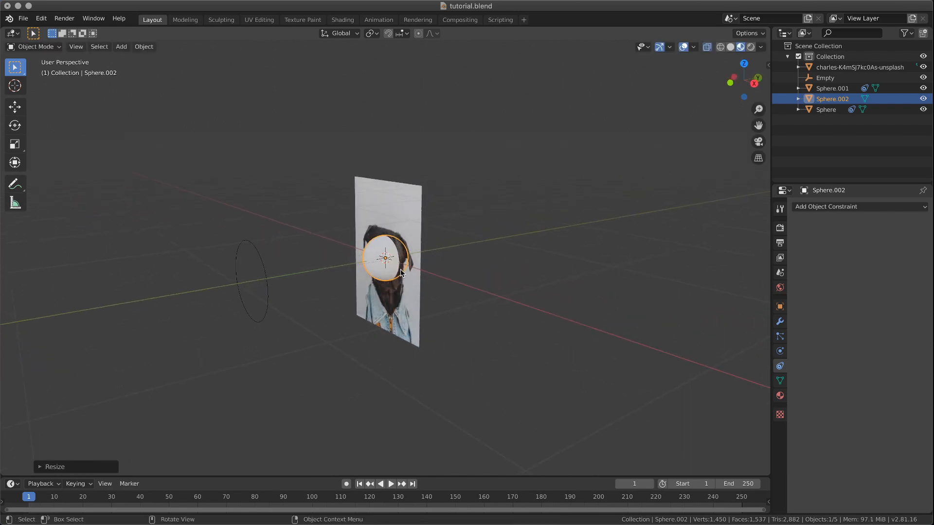
pyautogui.press('g')
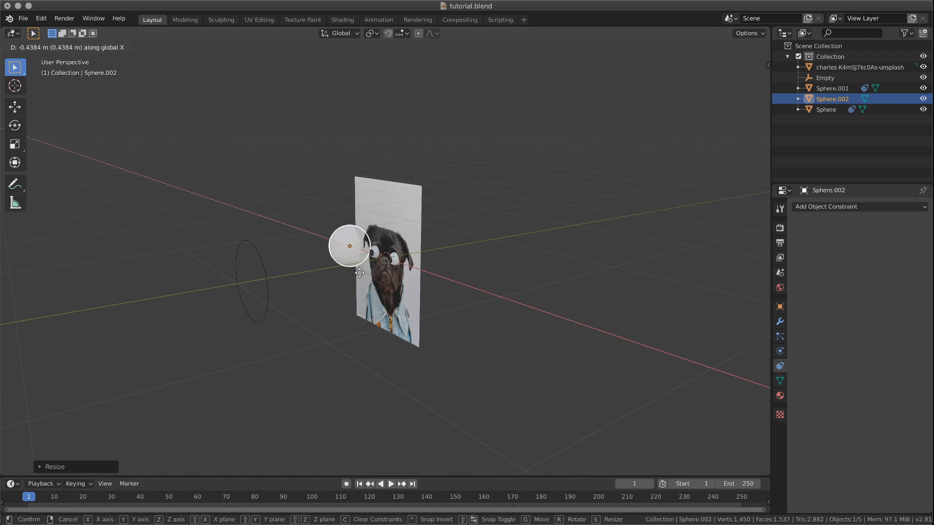
pyautogui.click(310, 286)
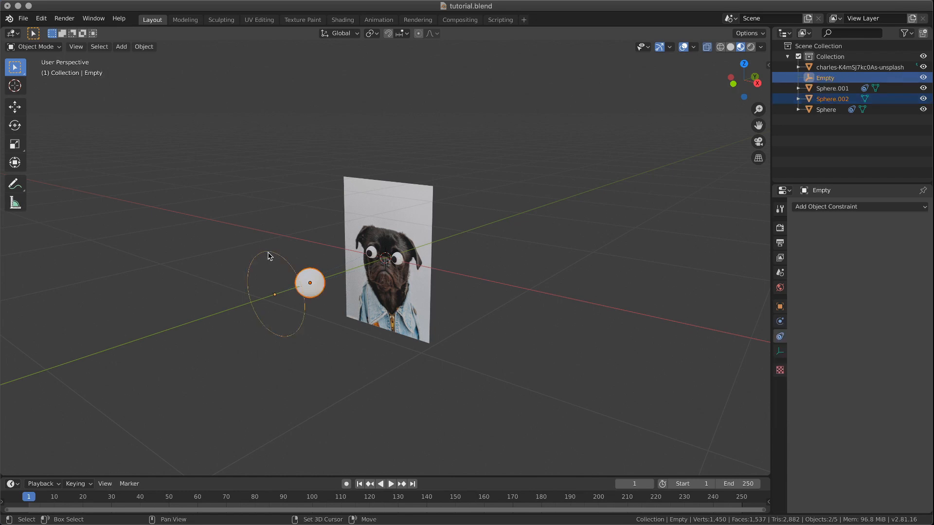
pyautogui.click(309, 283)
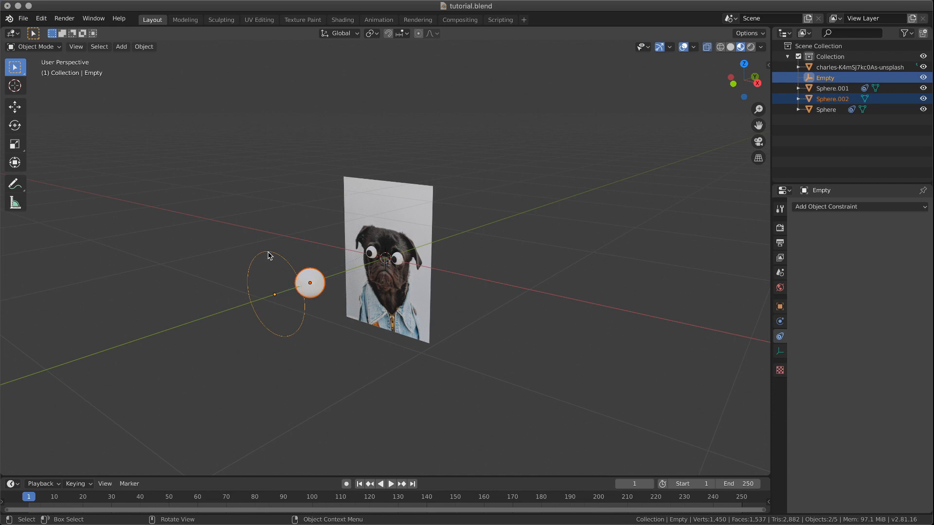
pyautogui.press('ctrl+p')
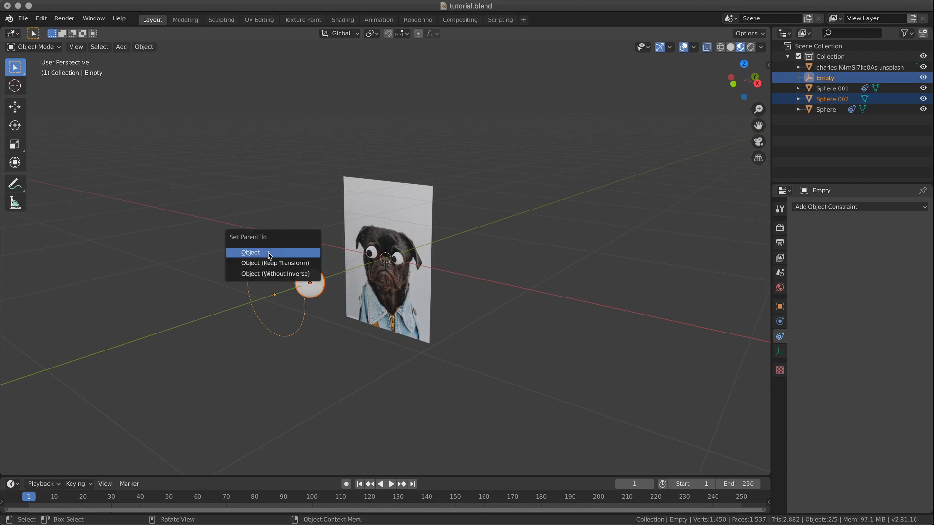
pyautogui.click(250, 252)
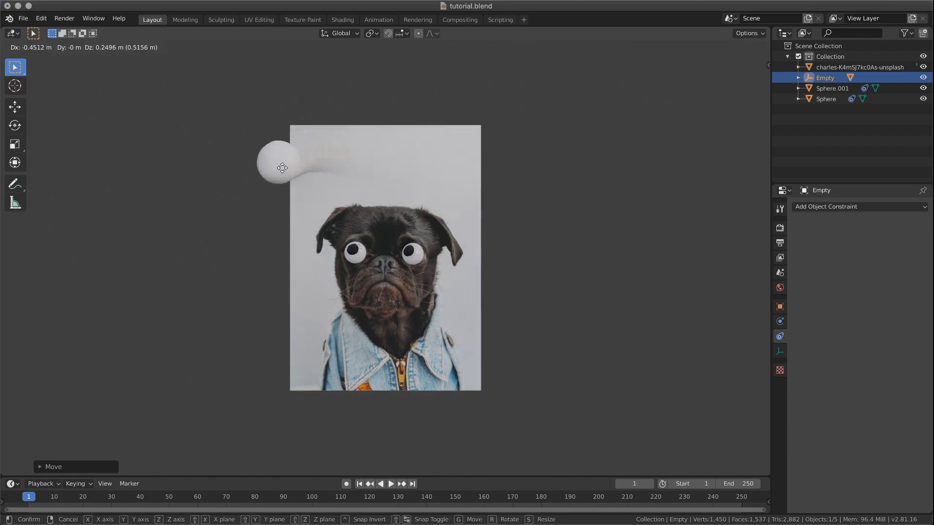
pyautogui.moveTo(584, 171)
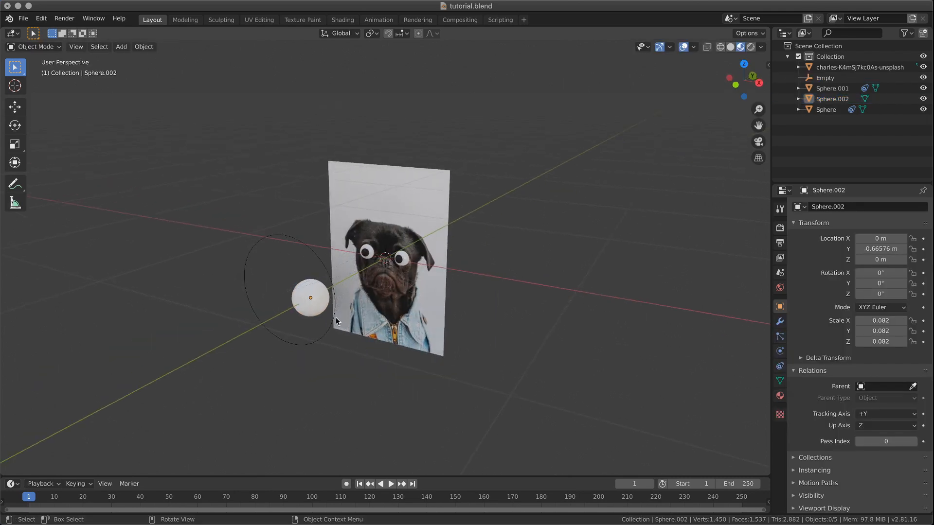
# Parent the circle empty to the small ball via Ctrl+P > Object
pyautogui.click(824, 78)
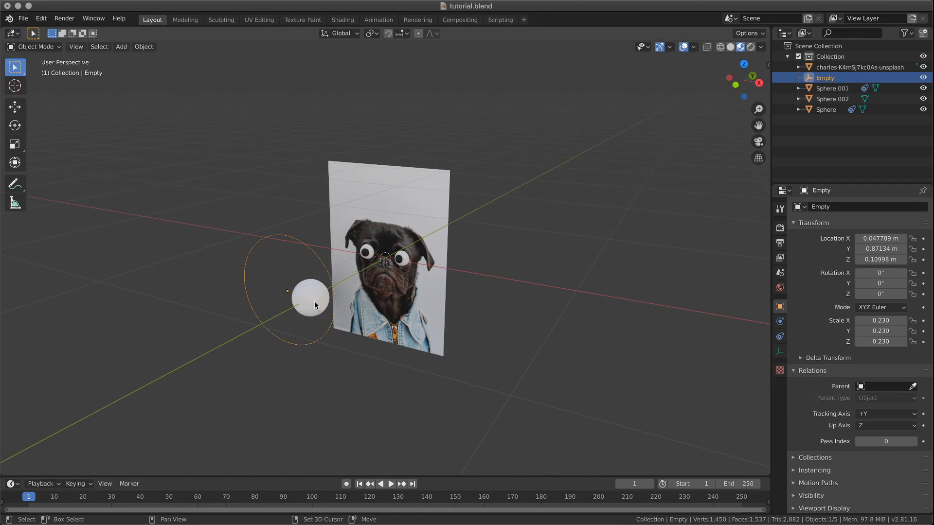
pyautogui.click(309, 296)
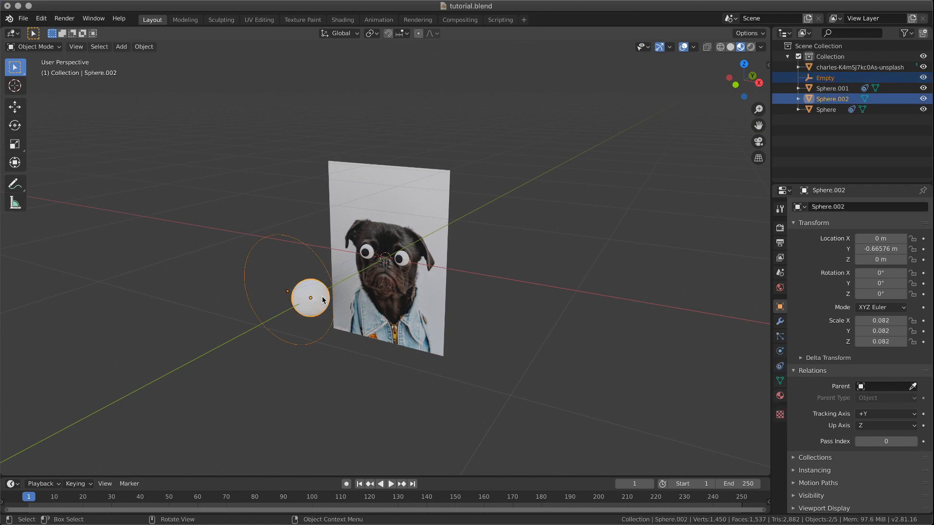
pyautogui.press('ctrl+p')
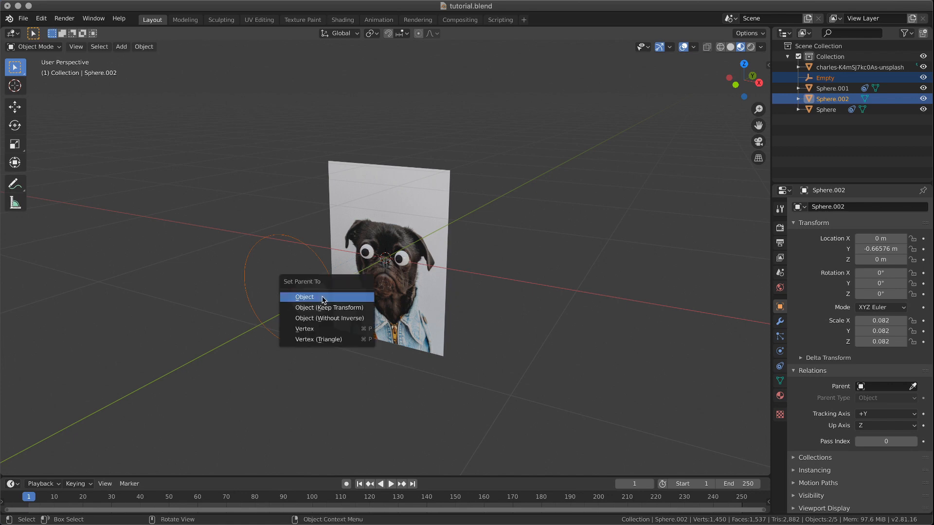
pyautogui.click(304, 296)
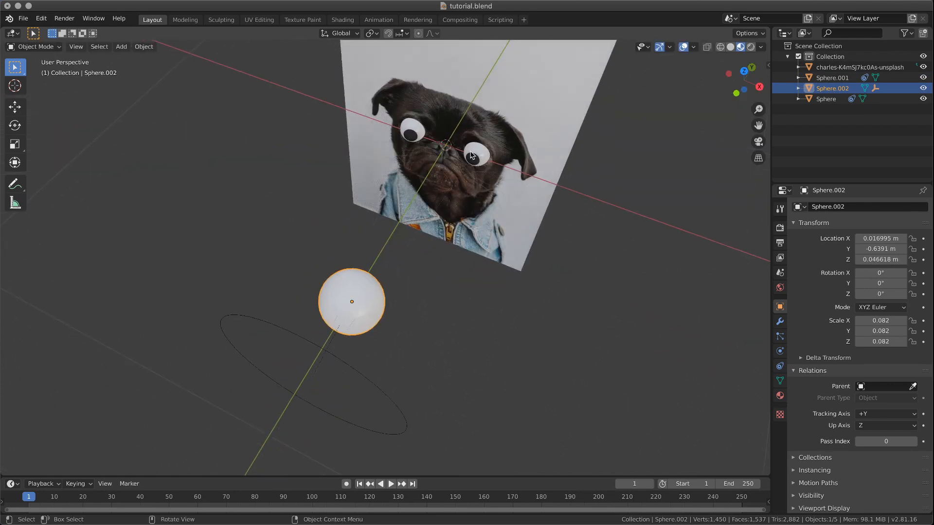
pyautogui.moveTo(409, 118)
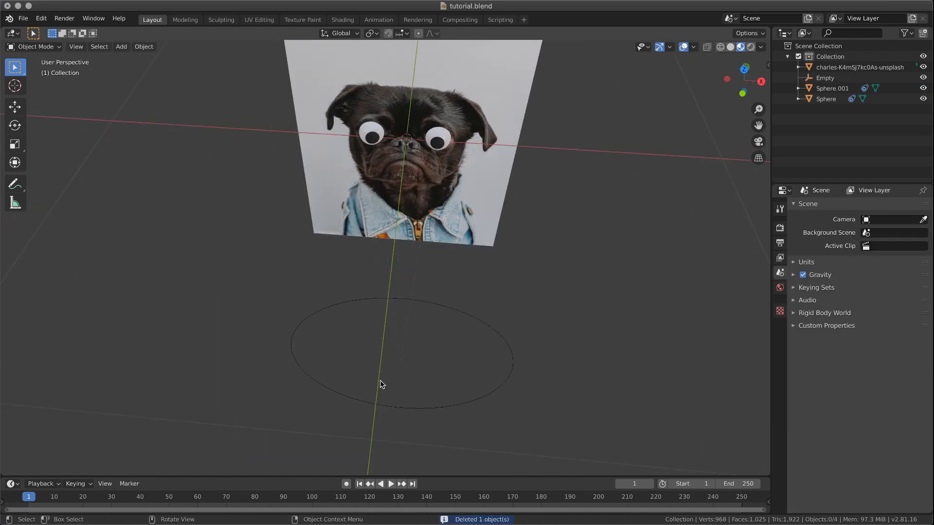
pyautogui.moveTo(486, 325)
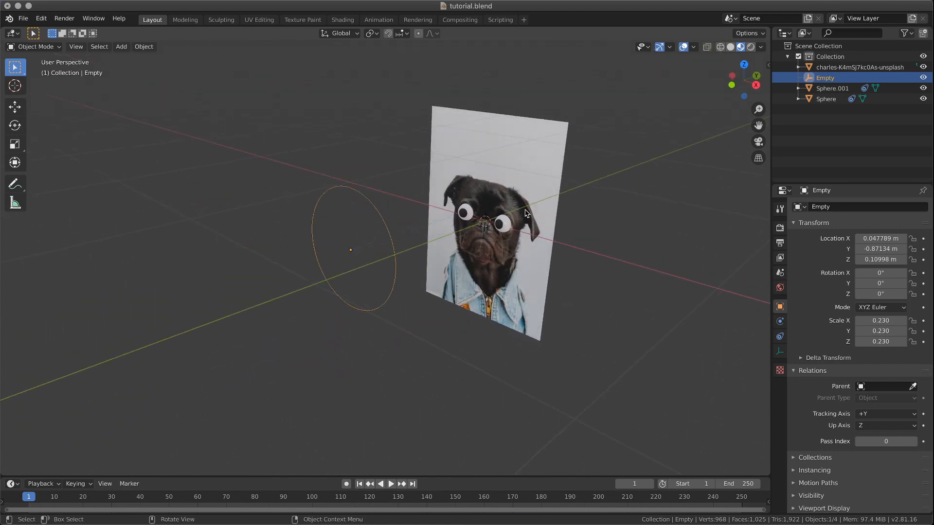
# Move the empty about -1 m farther along Y and confirm its position
pyautogui.press('g')
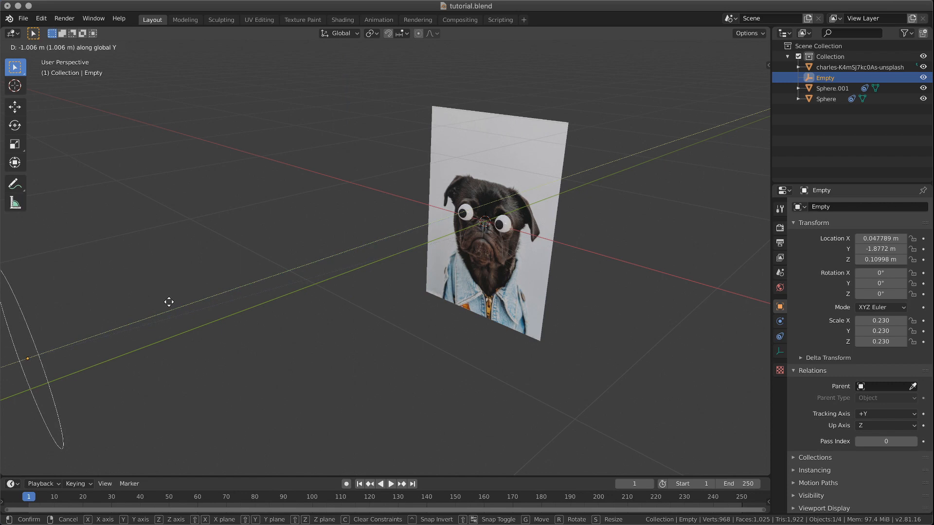
pyautogui.click(190, 307)
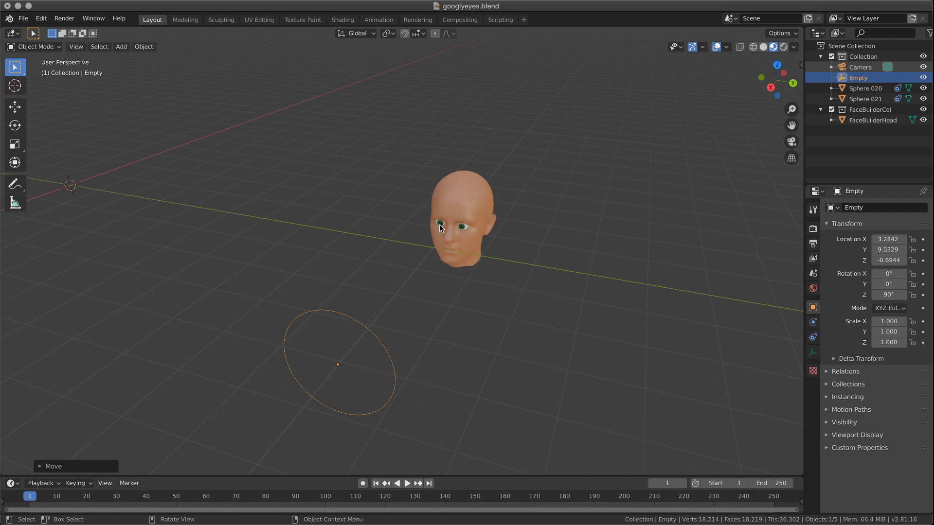
pyautogui.moveTo(455, 344)
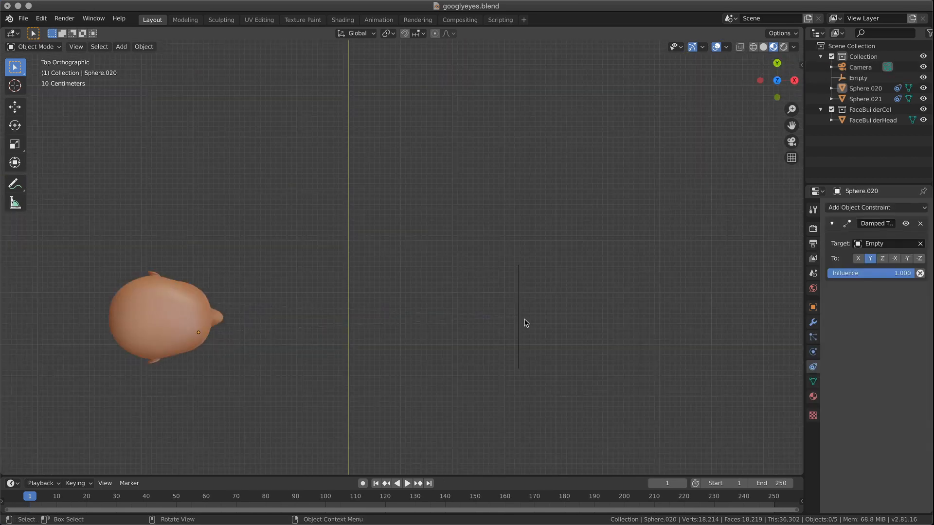
# Reposition the head scene's empty in top view and duplicate it with Shift+D
pyautogui.click(517, 315)
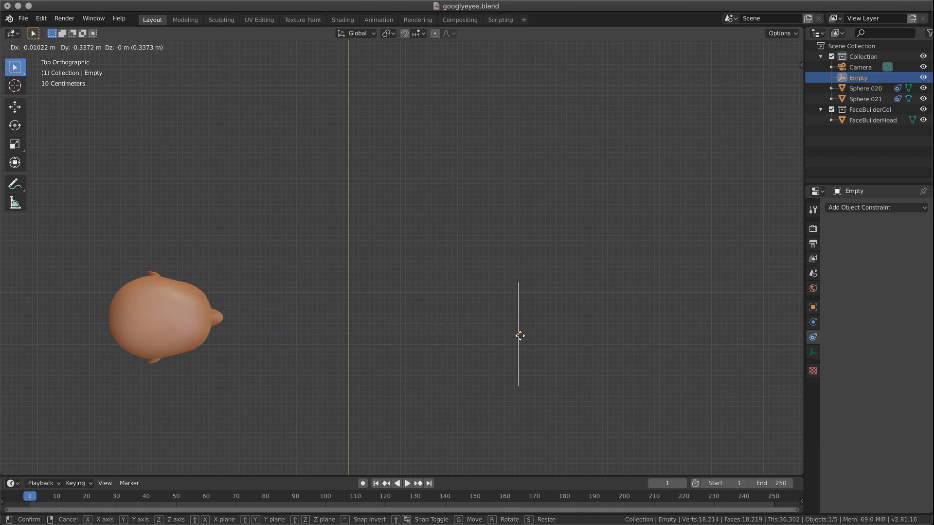
pyautogui.click(519, 336)
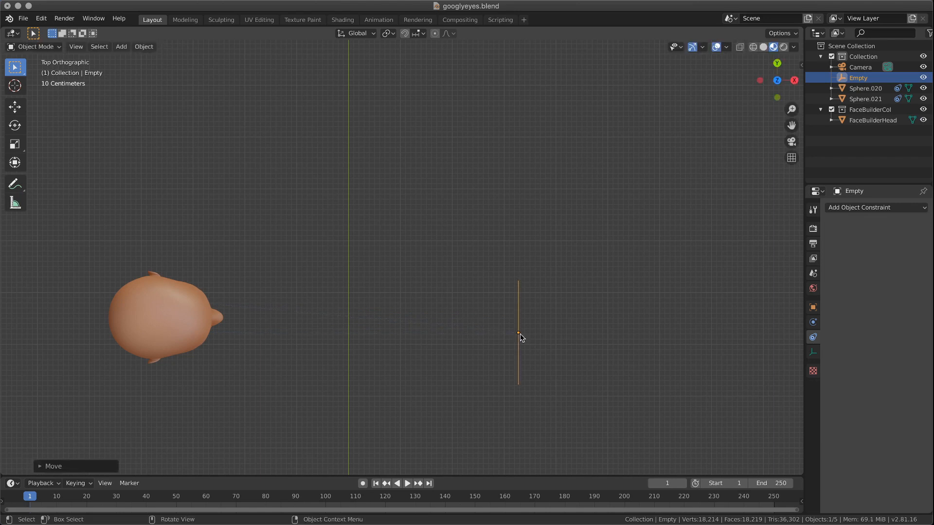
pyautogui.press('shift+d')
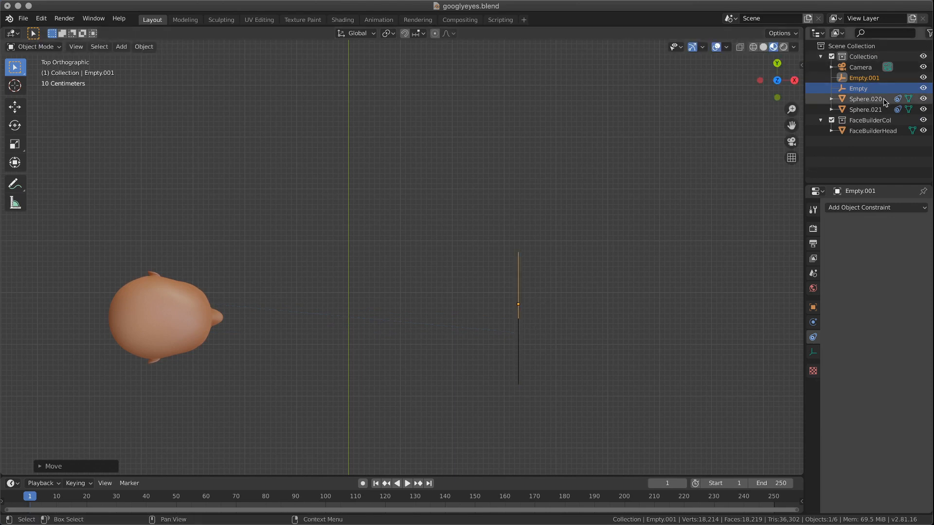
# Set the second eye Sphere.021's Damped Track target to Empty.001
pyautogui.click(865, 109)
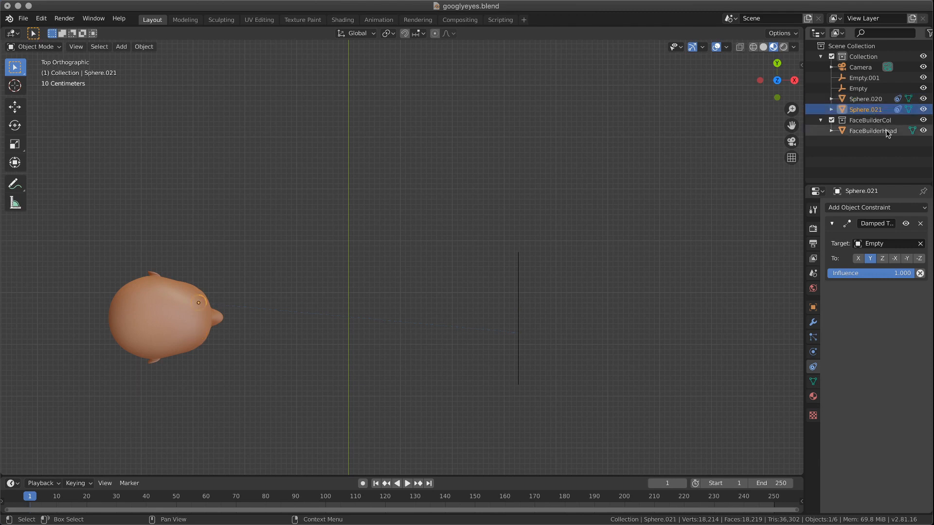
pyautogui.click(881, 243)
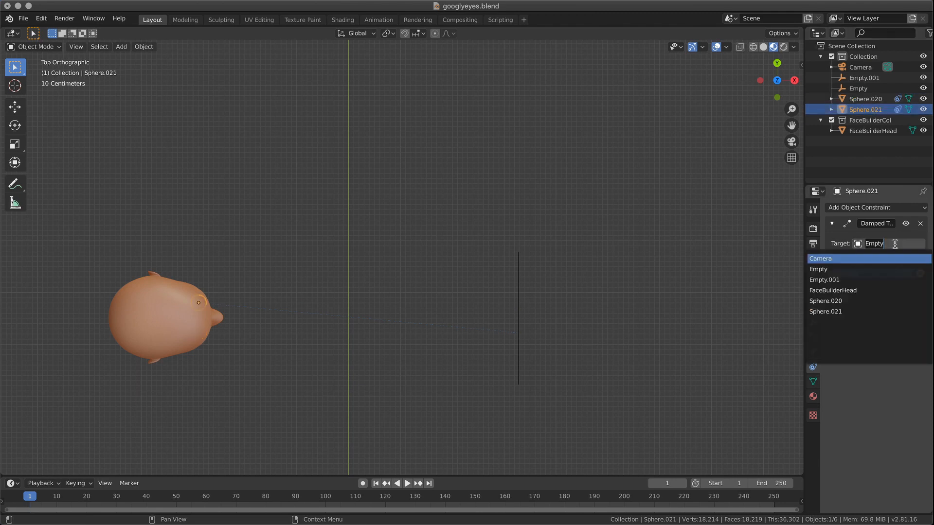
pyautogui.click(824, 279)
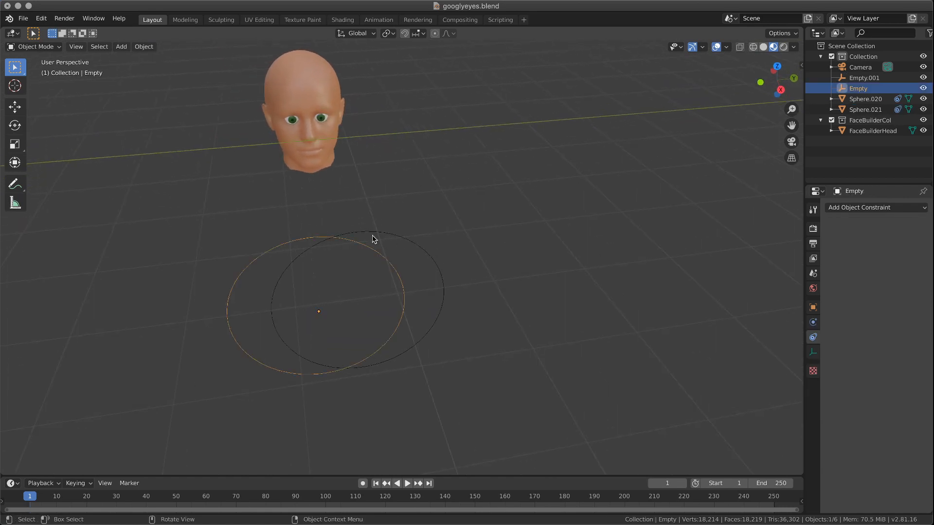
# Parent Empty.001 to the original Empty, then move the pair beside the head
pyautogui.click(410, 243)
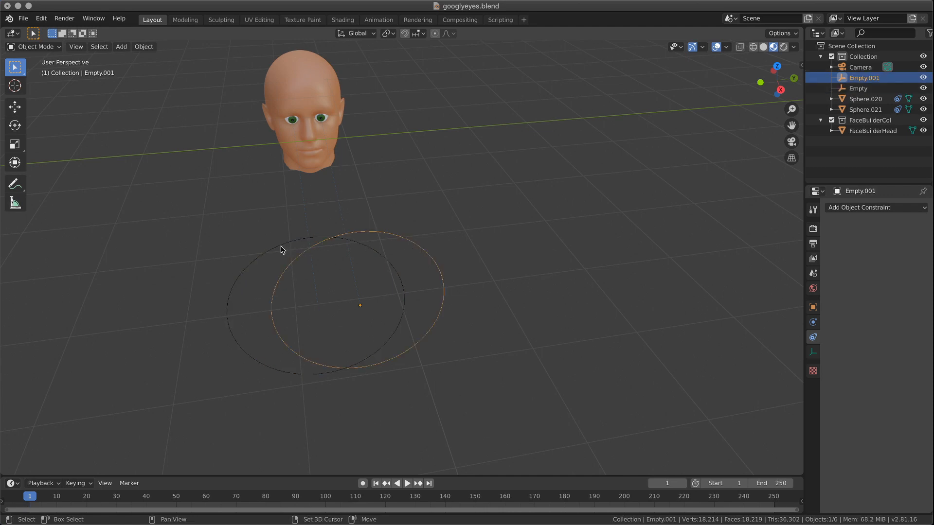
pyautogui.press('ctrl+p')
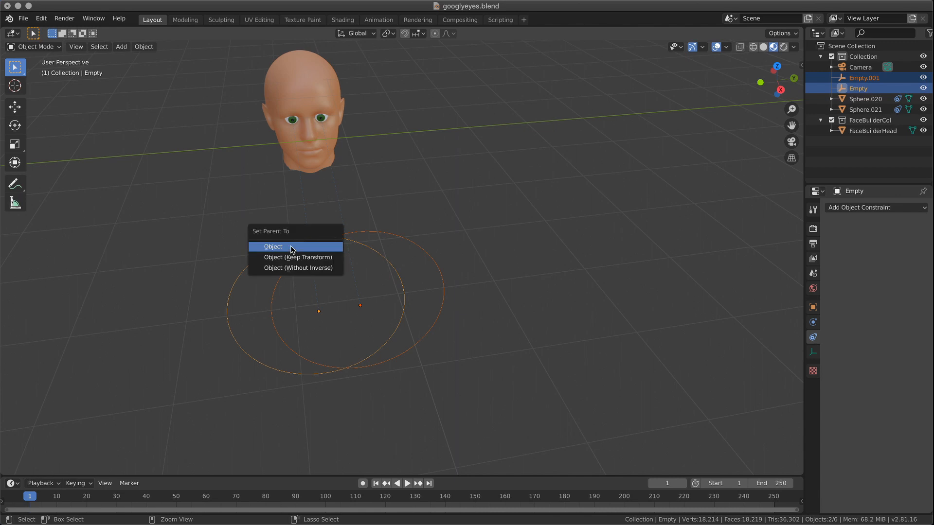
pyautogui.click(273, 246)
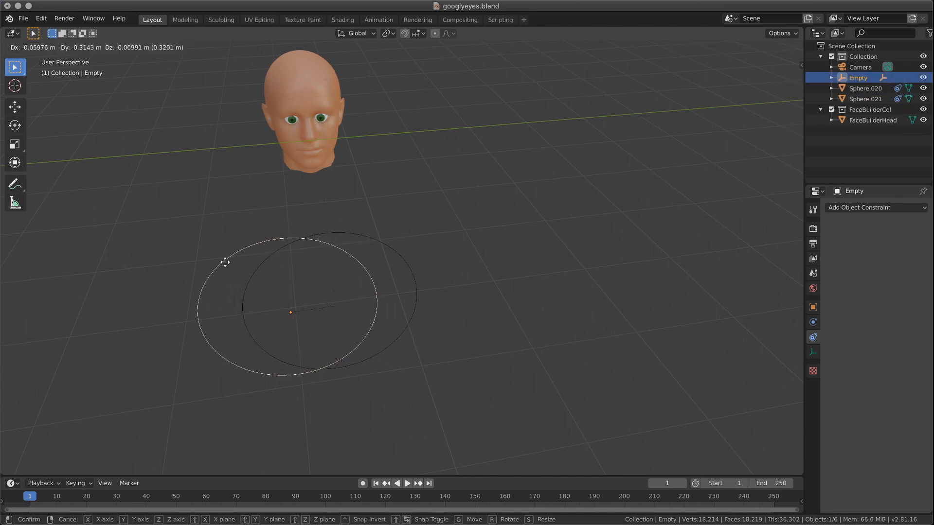
pyautogui.moveTo(226, 87)
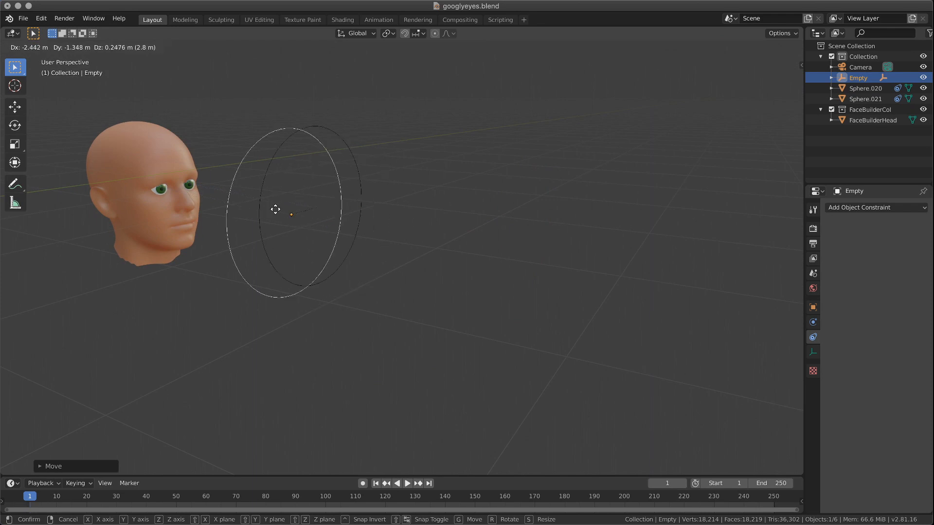
pyautogui.click(298, 211)
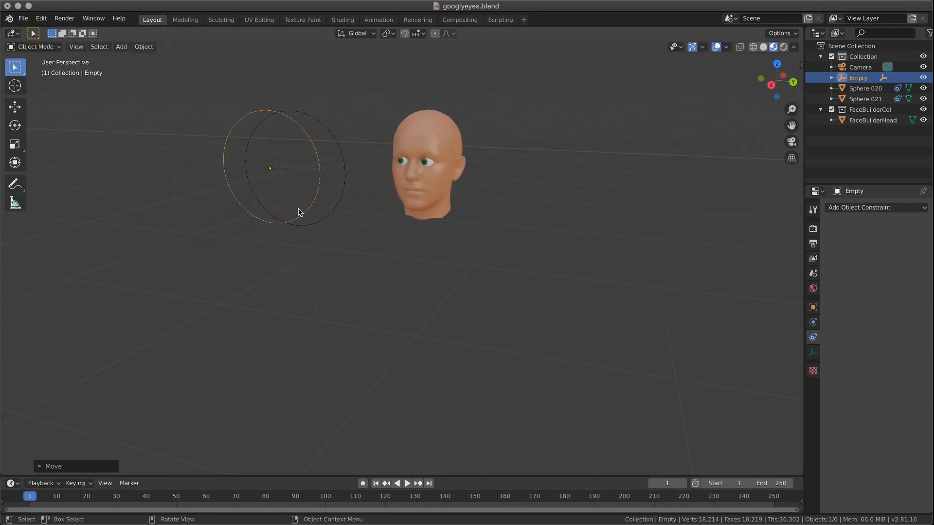